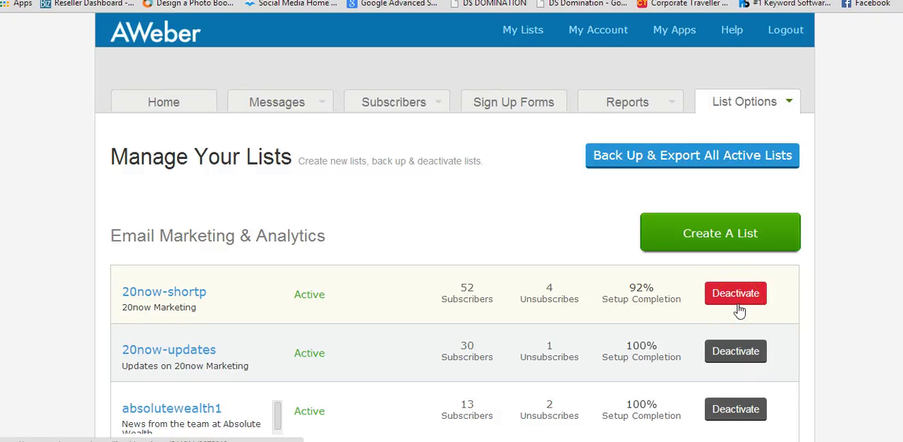
mouse_move(386, 154)
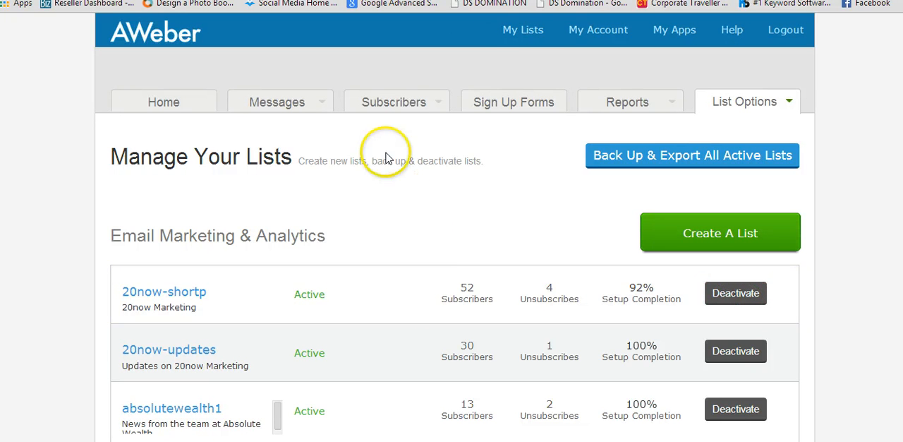
- Create a new mailing list and replace its default name with dsd-xtreme
left_click(745, 101)
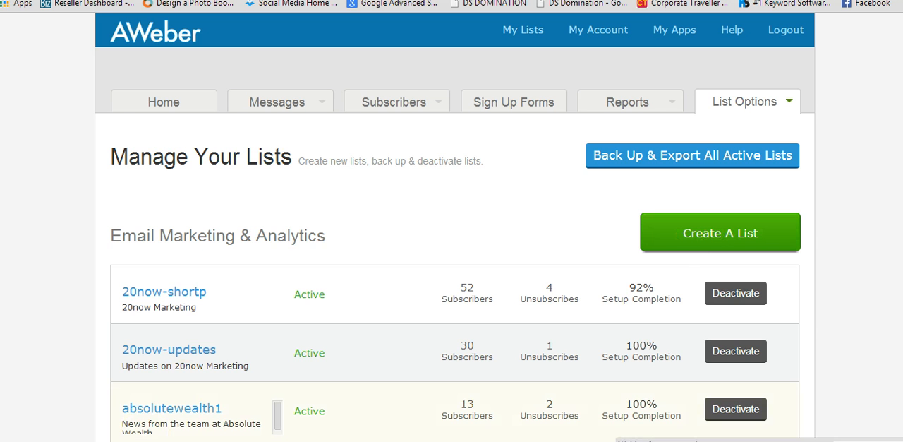
left_click(720, 233)
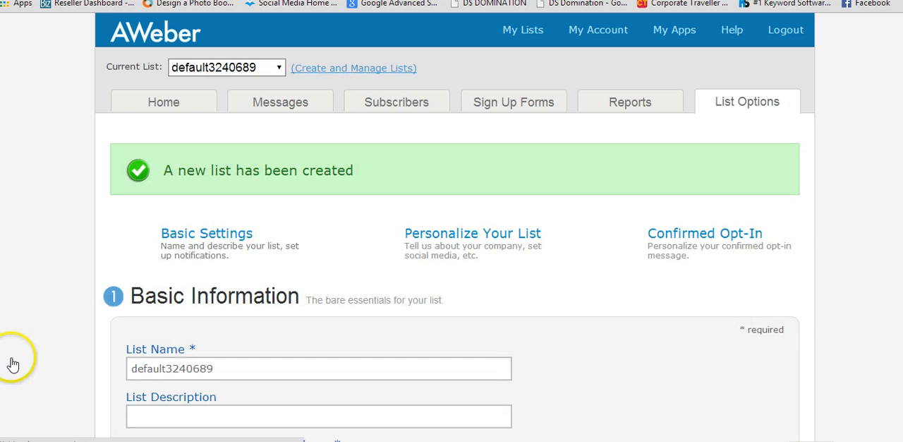
mouse_move(299, 281)
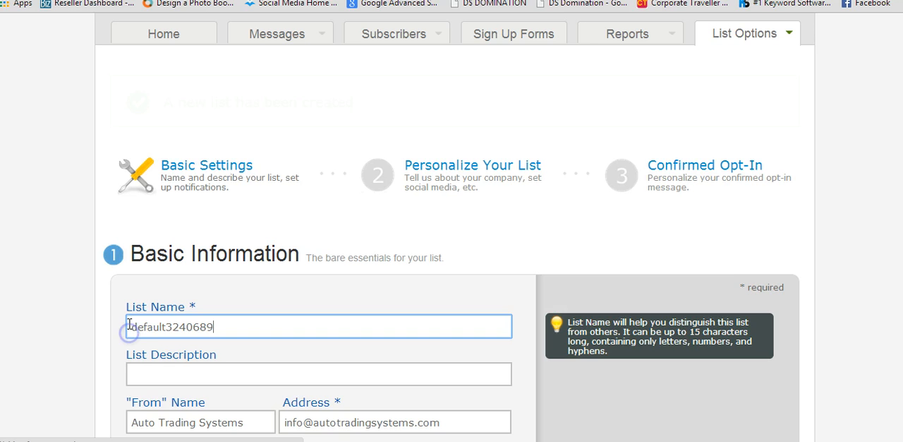
scroll("down", 3)
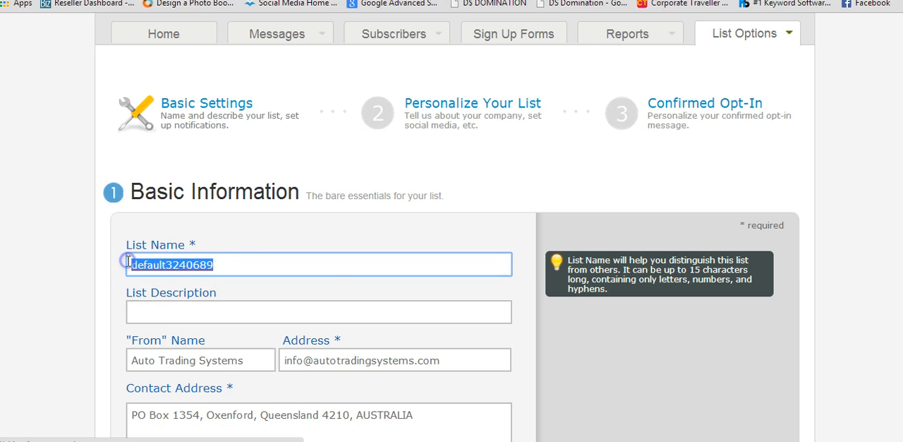
left_click(319, 312)
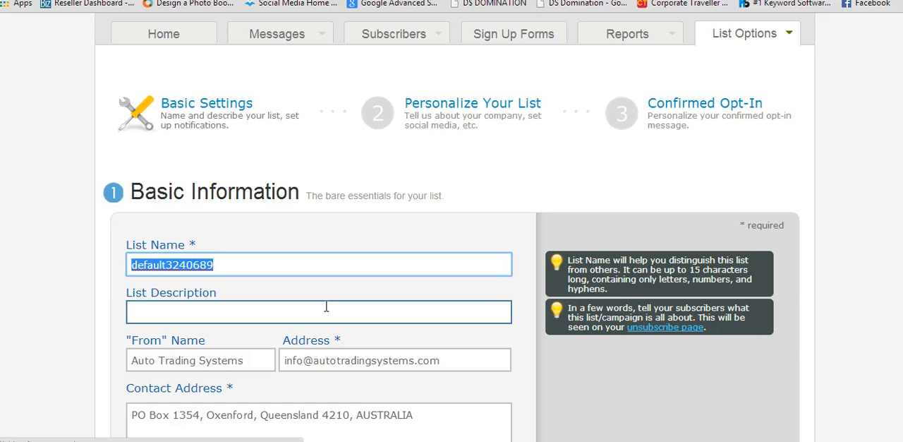
type("s")
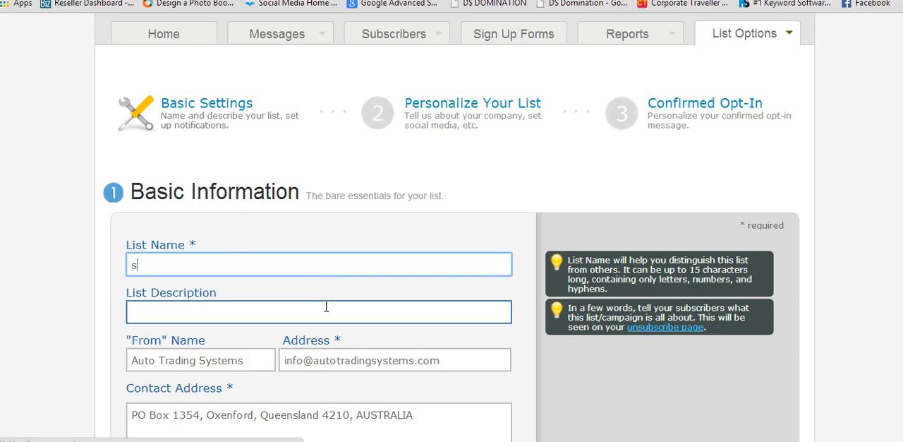
type("dsd-xt")
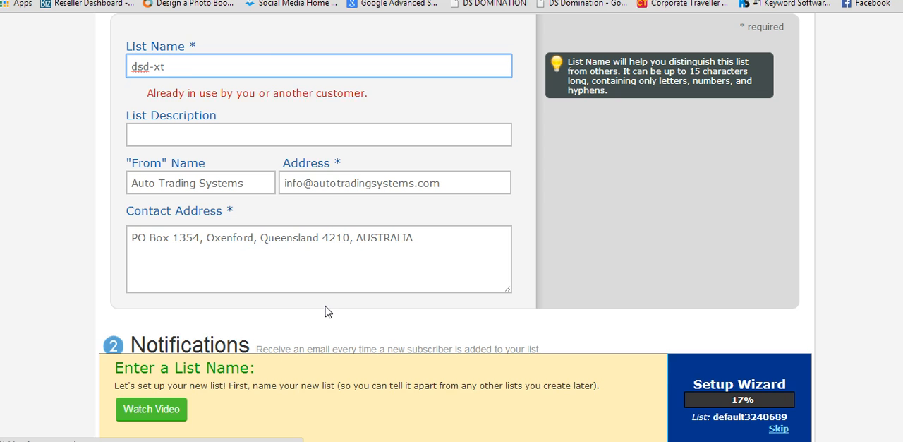
type("reme")
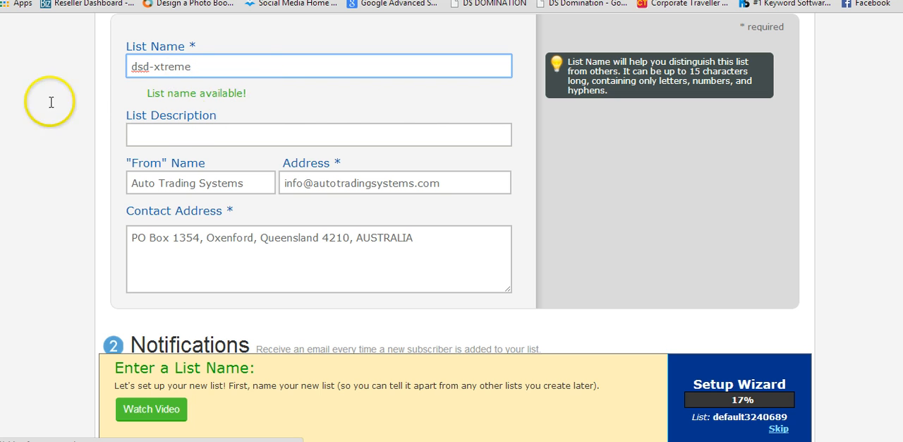
mouse_move(201, 47)
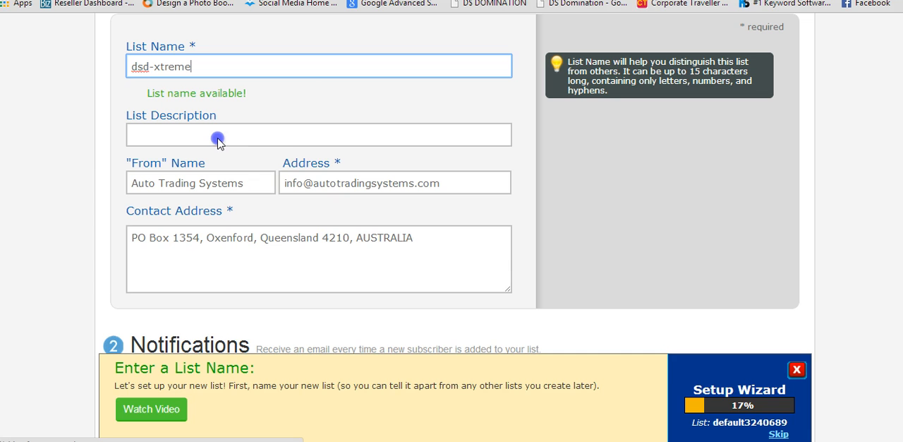
mouse_move(154, 141)
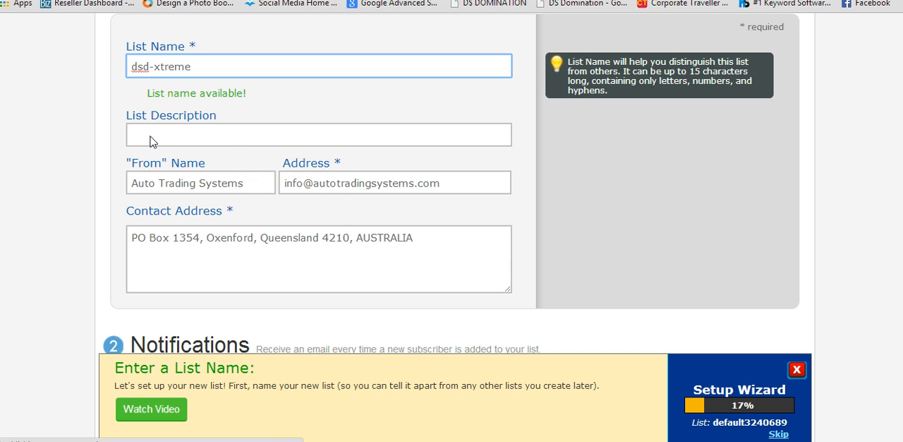
- Enter 'DS Domination information' as the list description
left_click(318, 135)
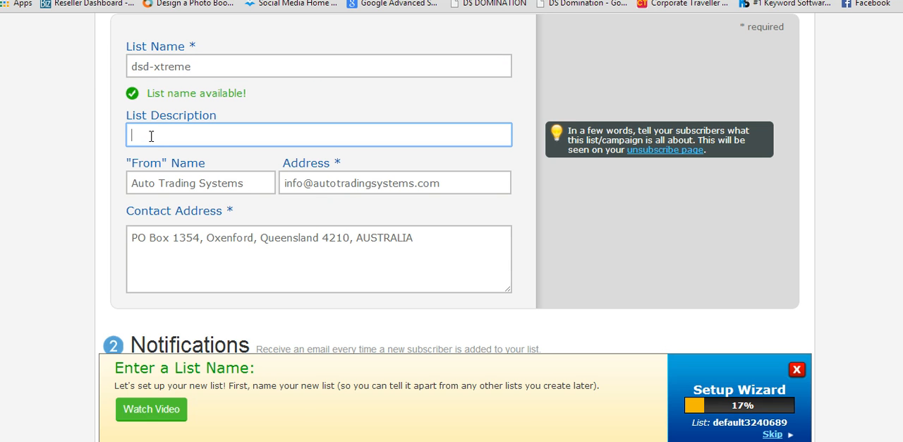
type("DS D")
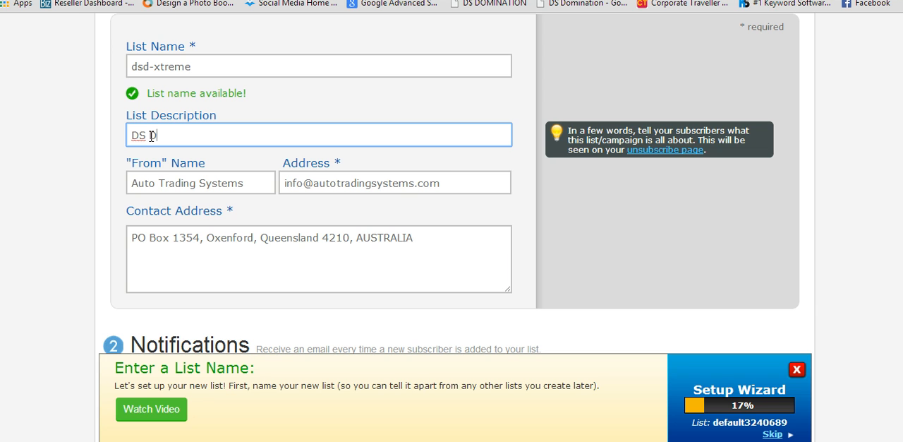
type("omination i")
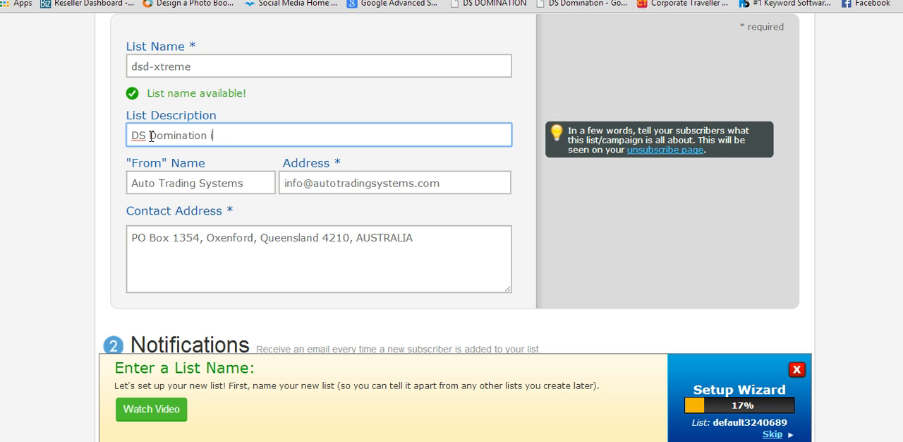
type("nformation")
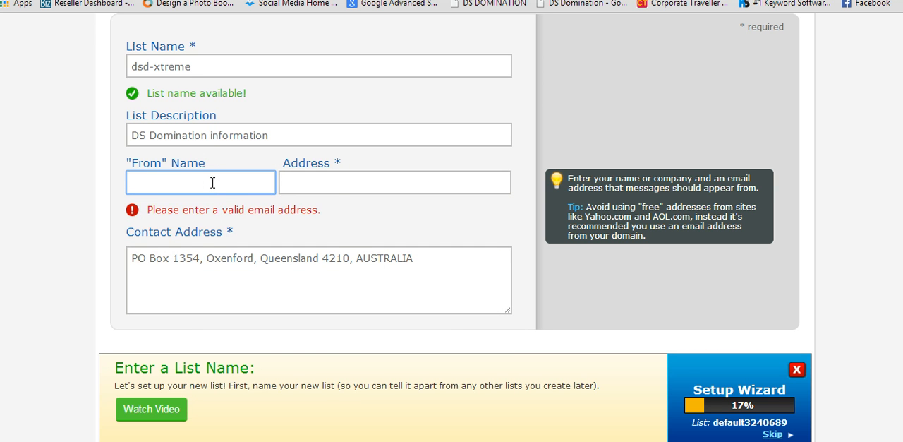
- Fill in Merrin as the sender name and a gmail.com sender address
type("Merrin")
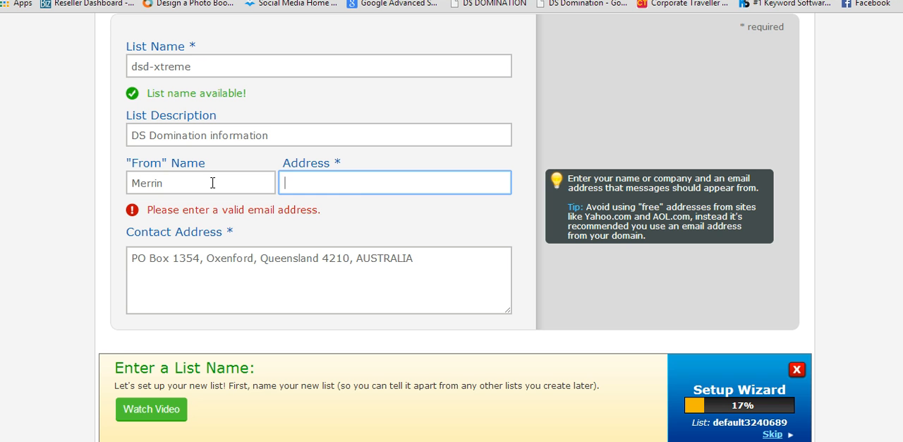
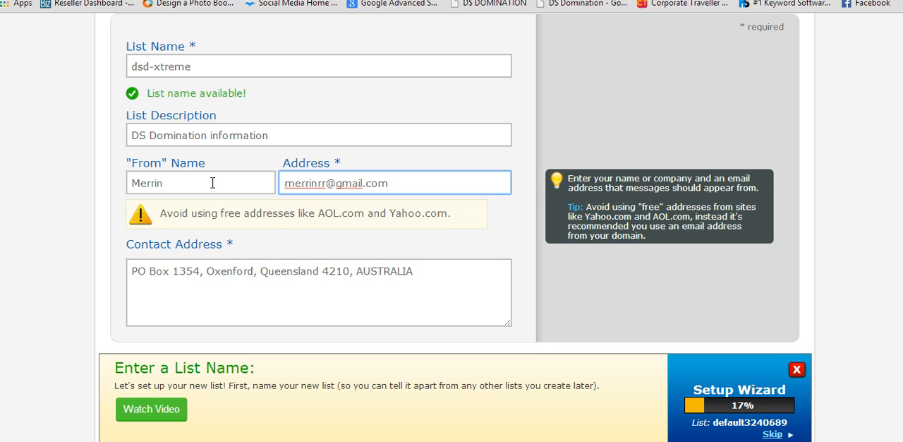
mouse_move(327, 215)
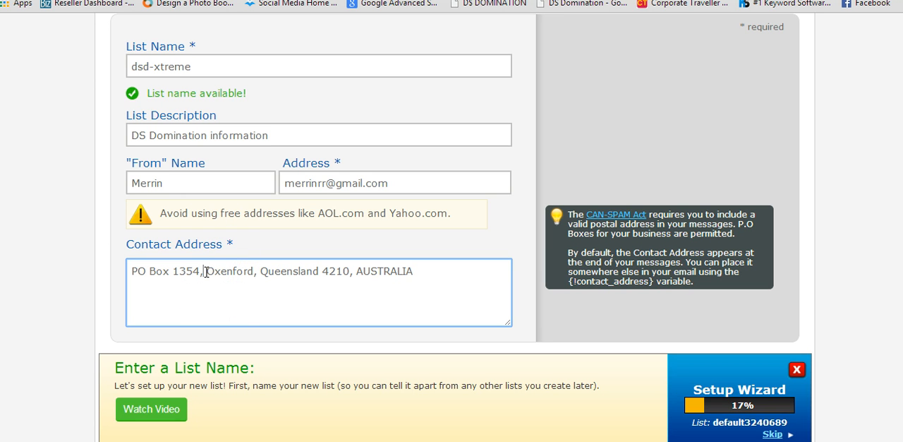
- Add Merrin's gmail.com address as the new-subscriber notification recipient
scroll("down", 3)
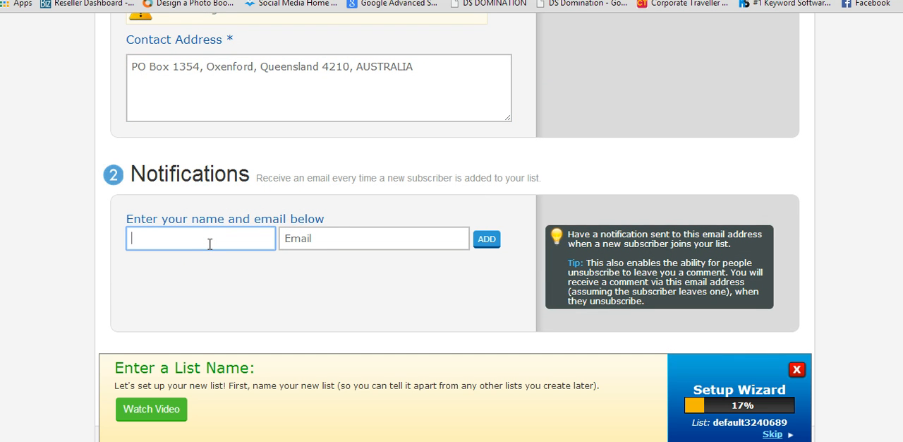
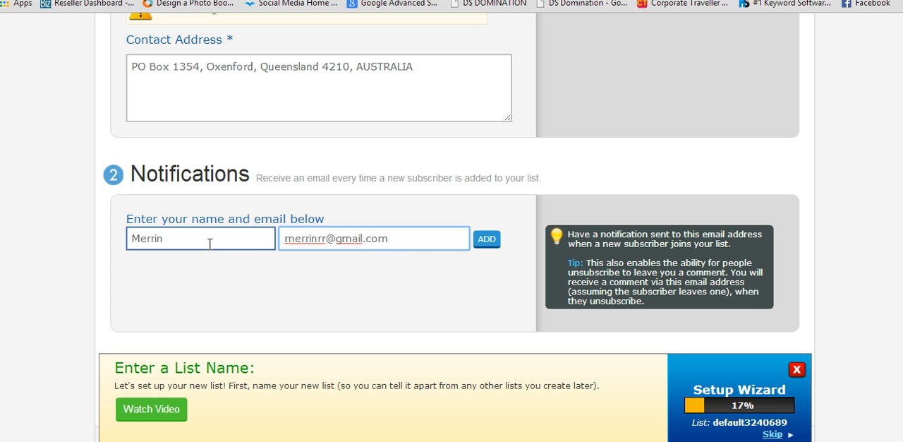
left_click(486, 239)
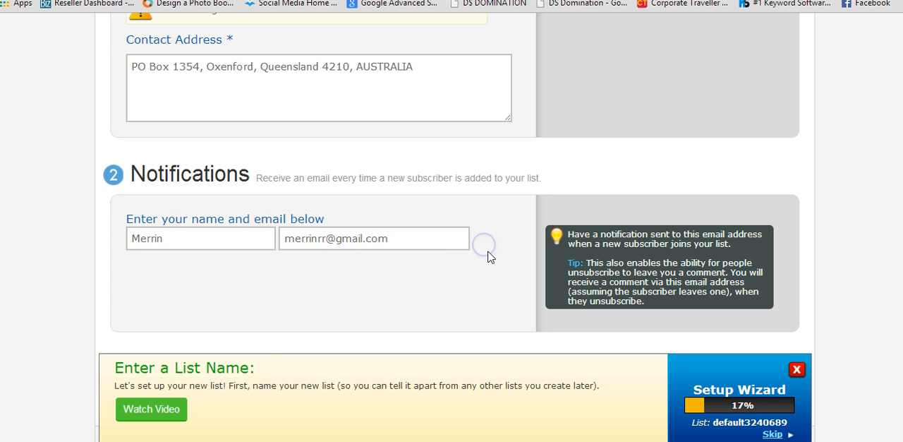
left_click(484, 237)
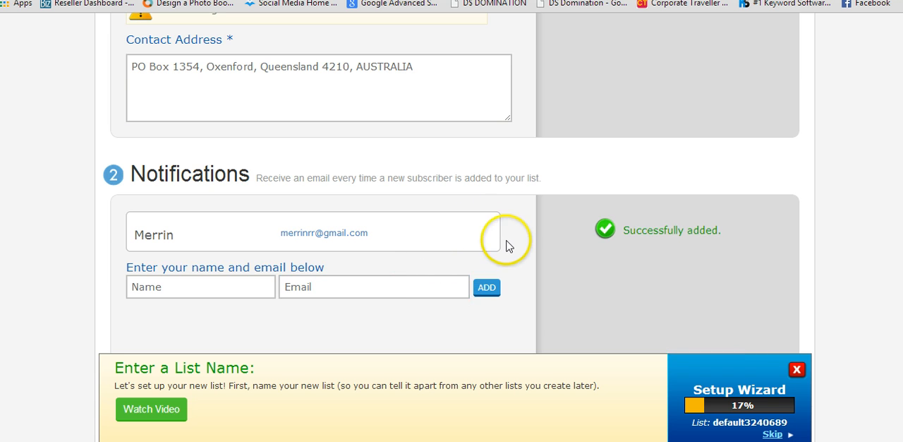
- Save the dsd-xtreme list's basic settings
scroll("down", 3)
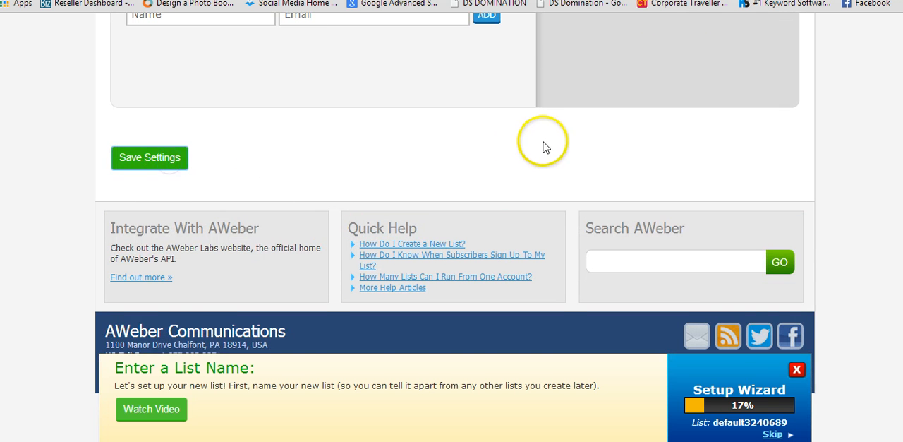
left_click(149, 157)
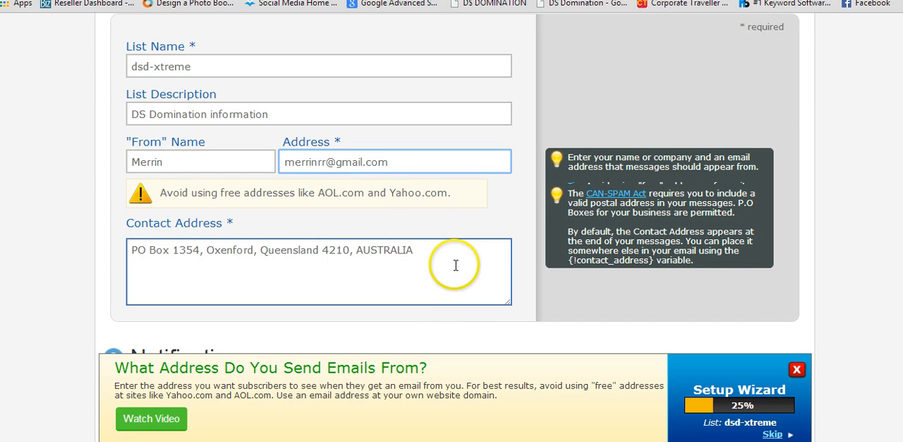
scroll("down", 3)
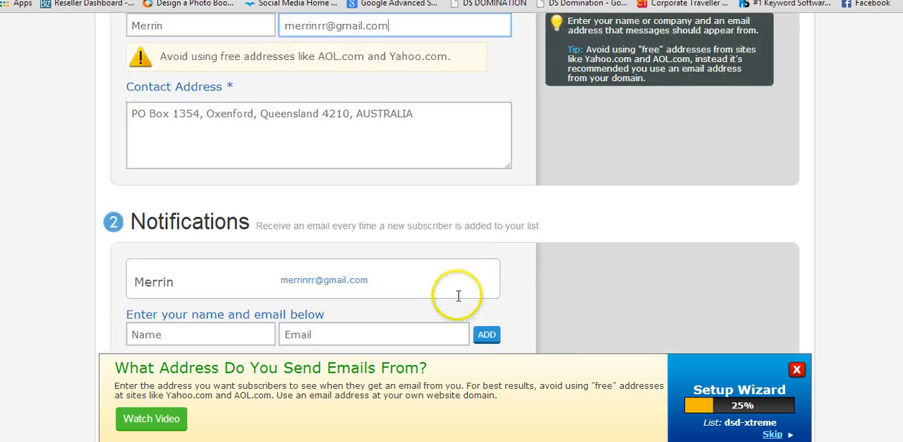
scroll("up", 3)
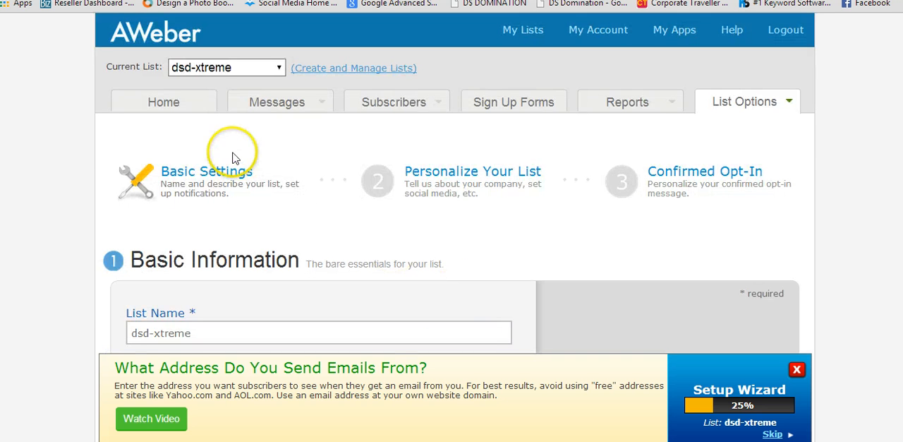
- Enter DS Domination as the company name under Personalize Your List's Company Branding
left_click(472, 176)
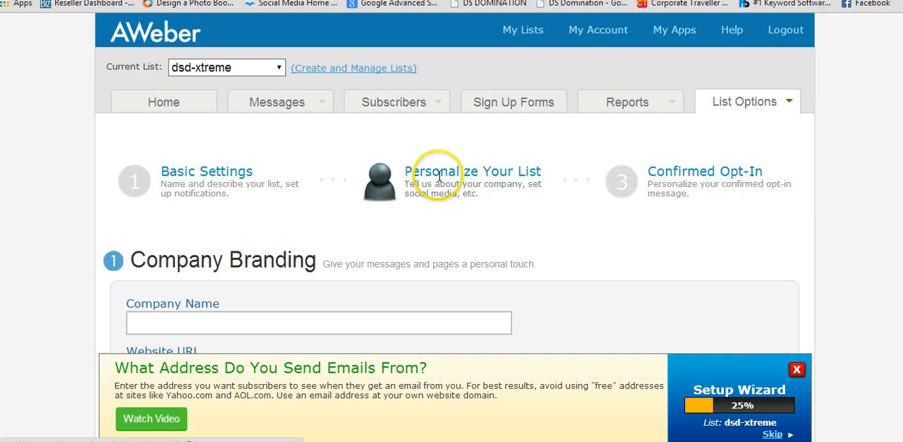
scroll("down", 3)
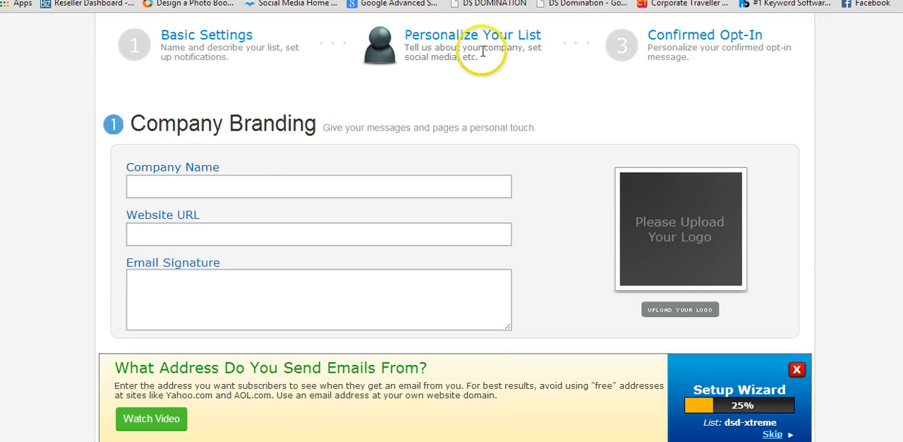
left_click(318, 186)
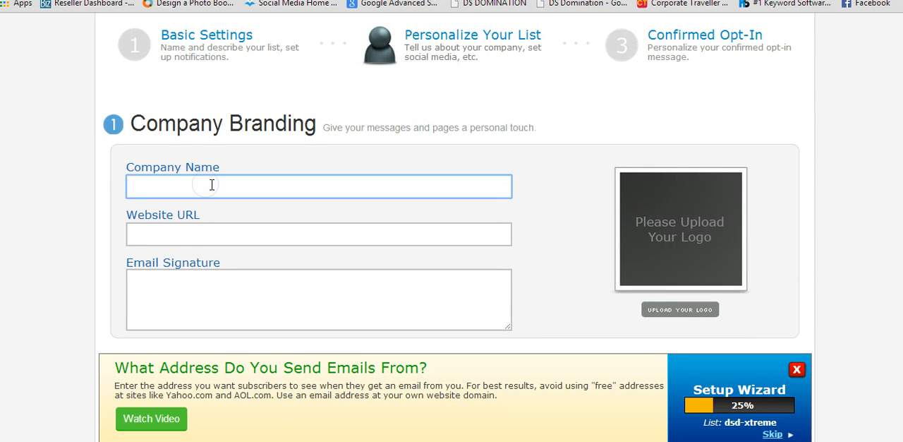
type("DS Dominat")
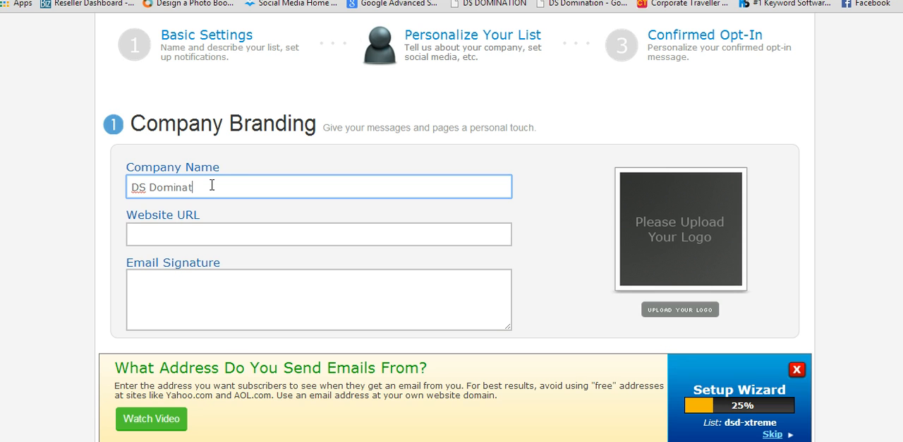
type("ion")
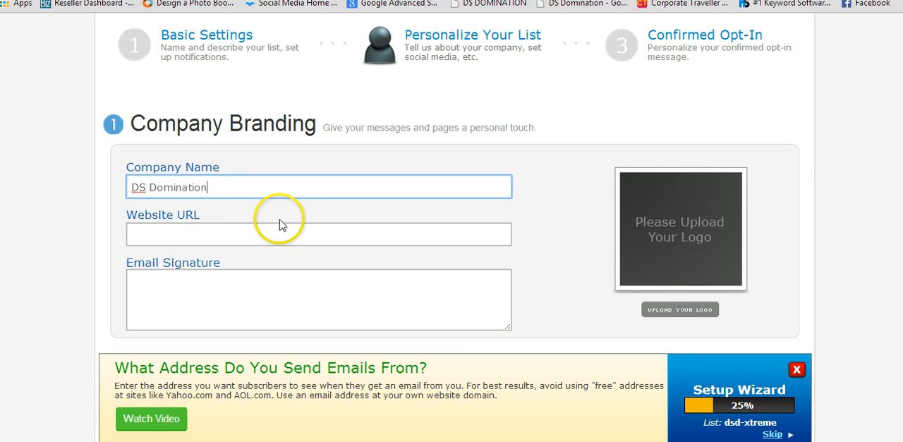
mouse_move(541, 201)
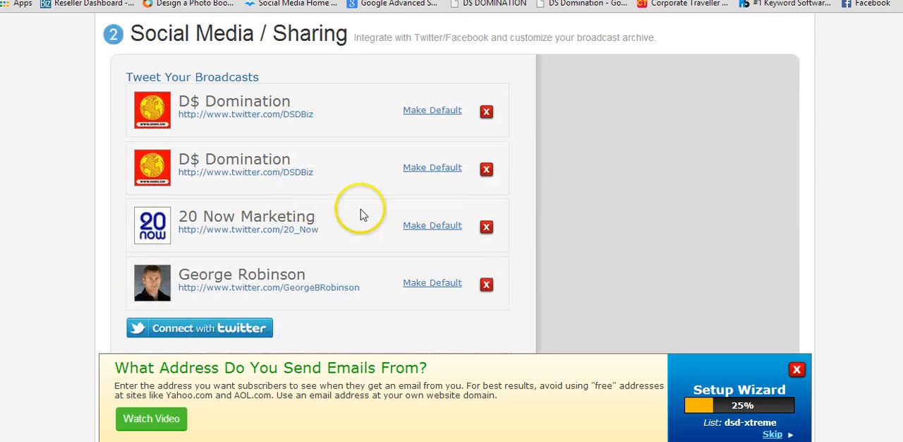
- Switch Require Opt-In on Web Forms to OFF and confirm with Yes
left_click(704, 170)
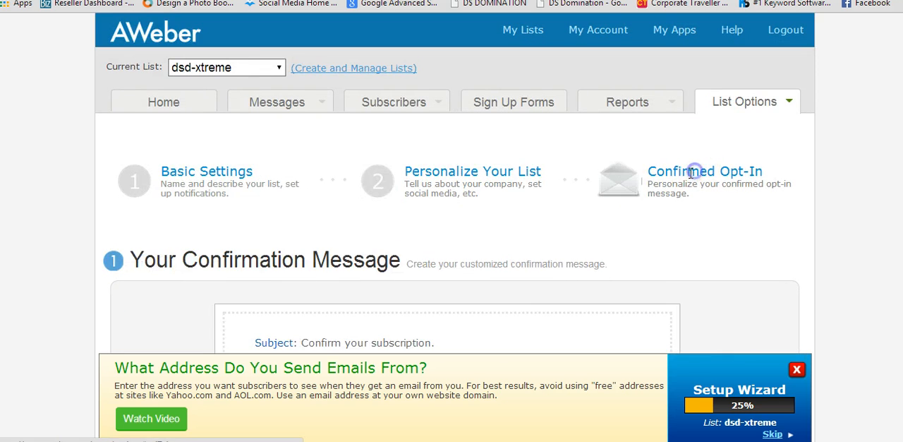
mouse_move(656, 239)
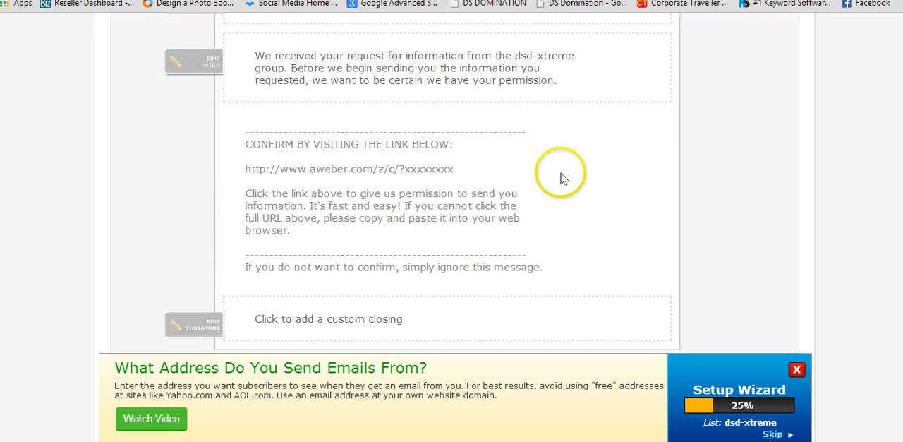
scroll("down", 3)
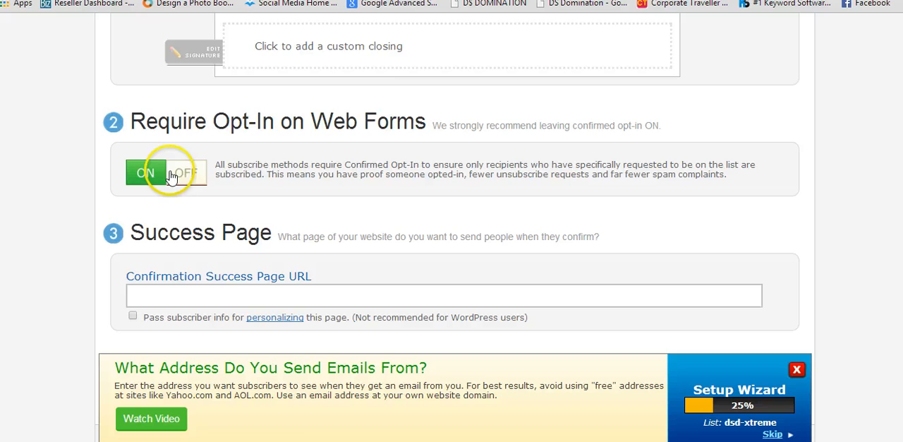
left_click(186, 173)
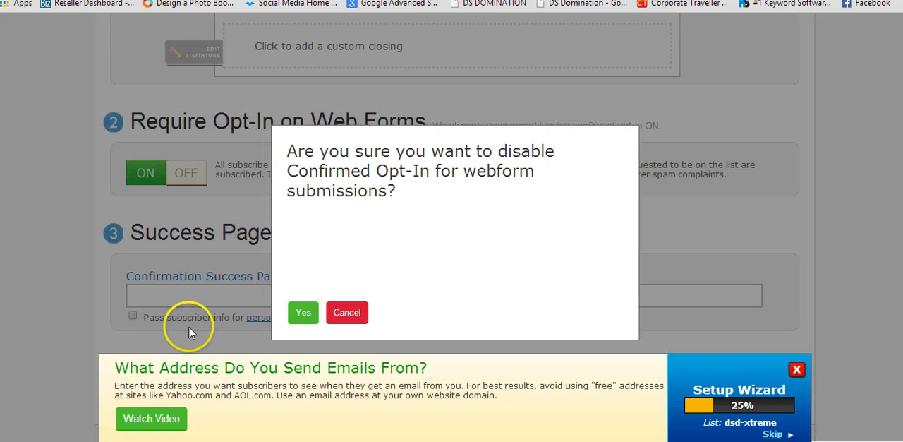
left_click(346, 313)
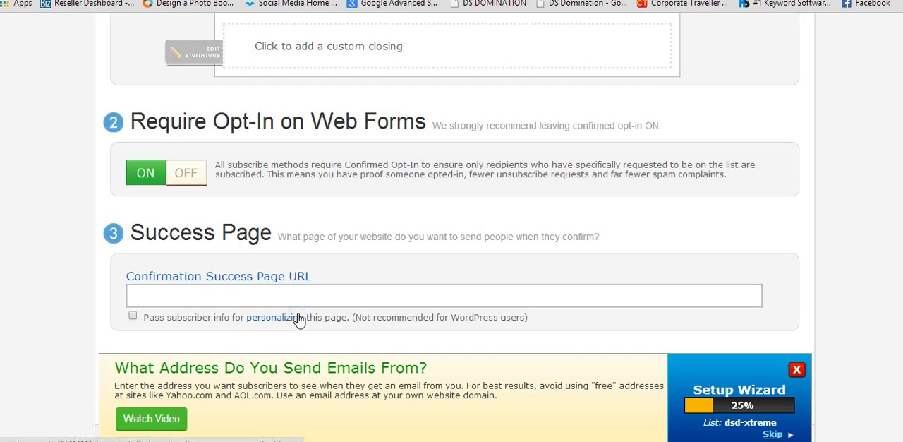
left_click(187, 173)
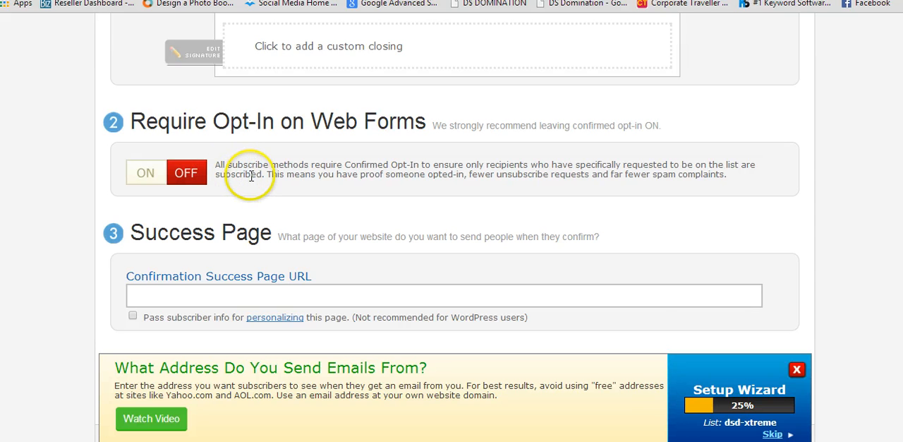
mouse_move(254, 168)
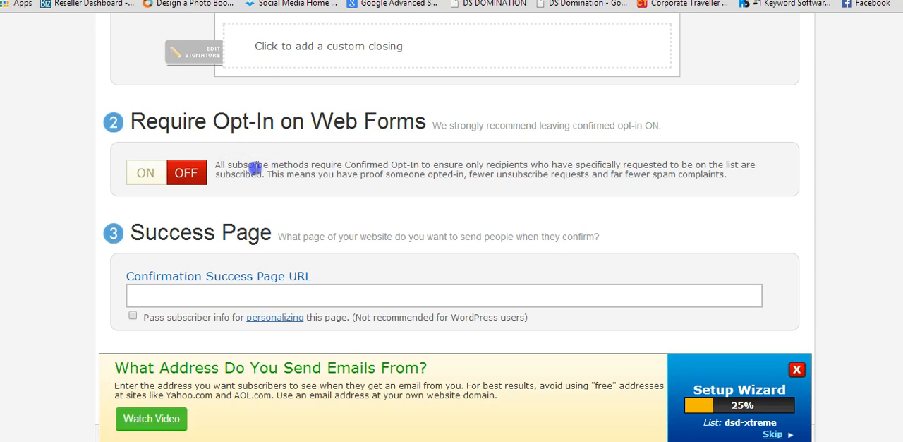
scroll("down", 3)
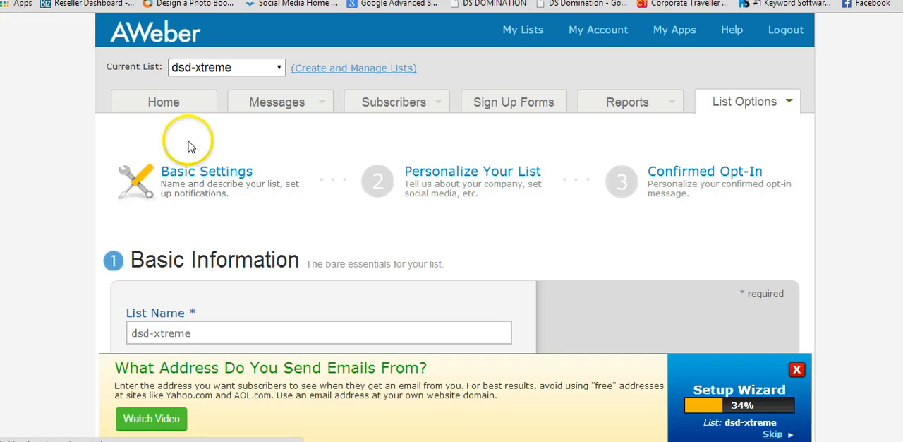
mouse_move(175, 73)
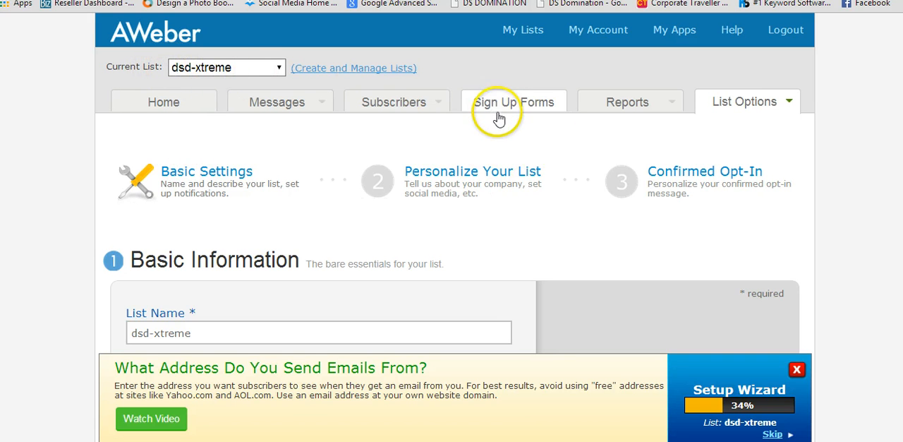
mouse_move(531, 121)
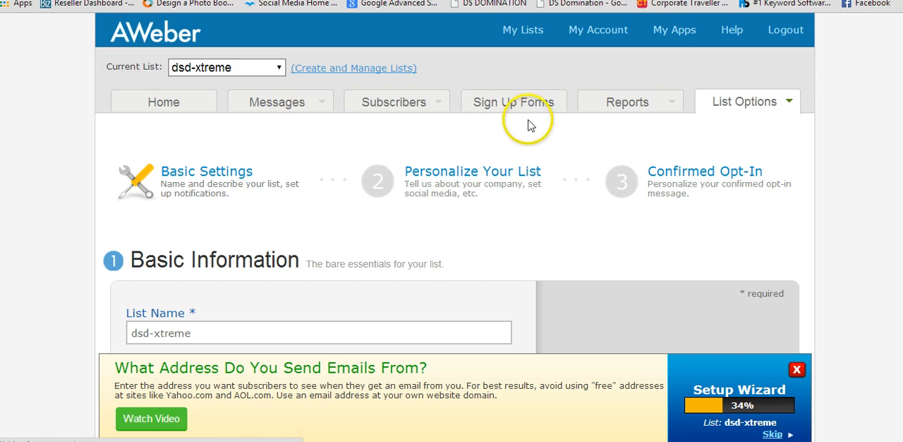
- Start the first sign-up form from the Sign Up Forms section and show Popular templates
left_click(513, 101)
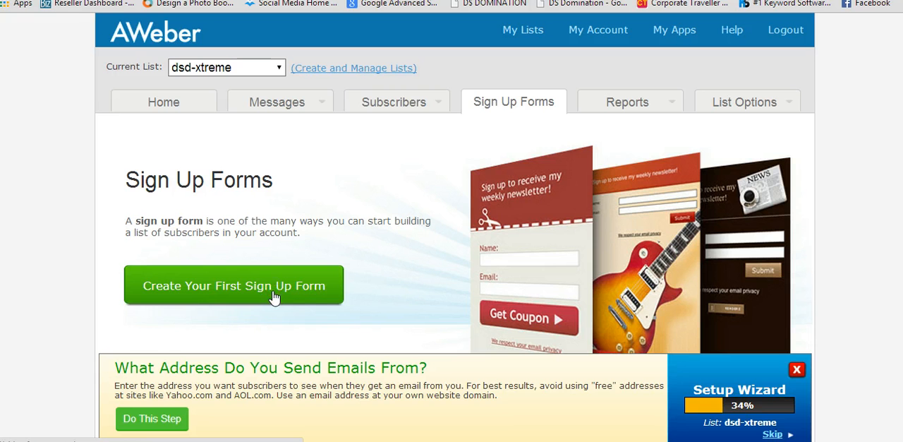
left_click(233, 285)
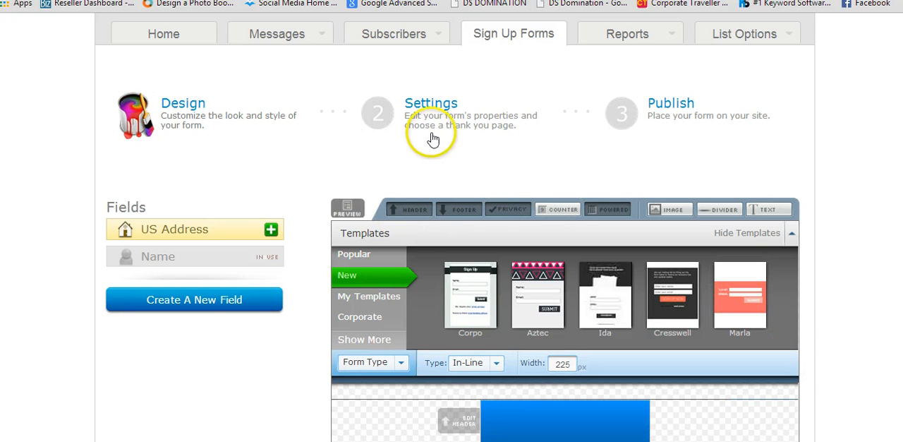
scroll("down", 3)
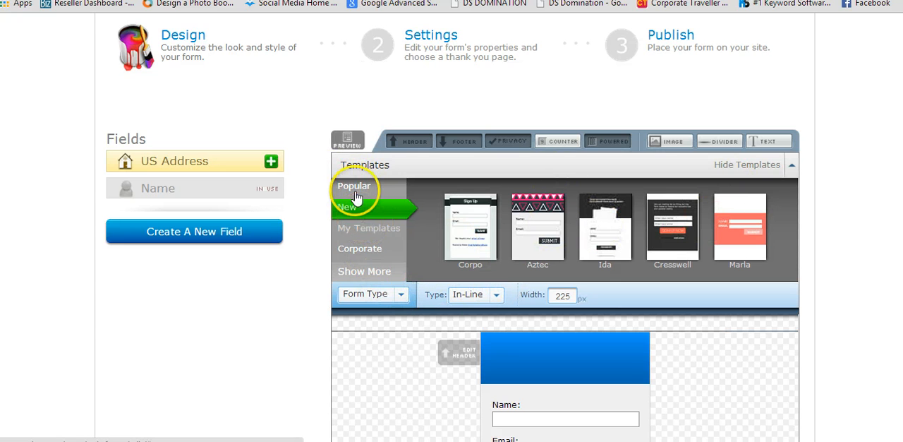
left_click(353, 189)
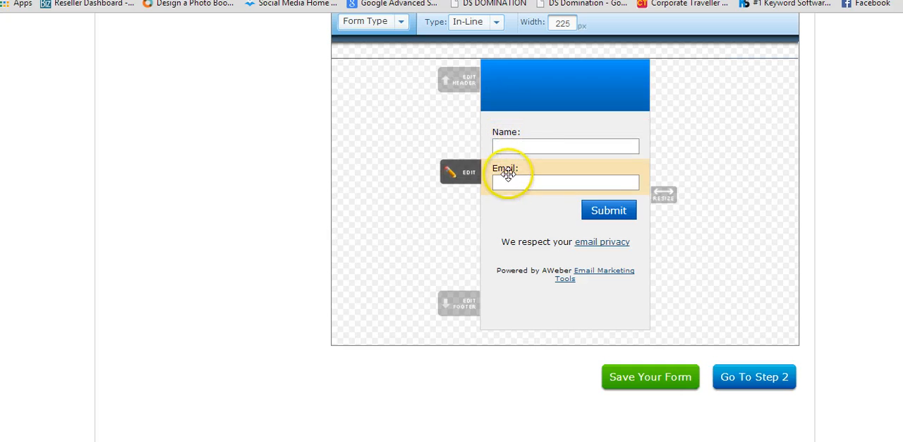
mouse_move(564, 370)
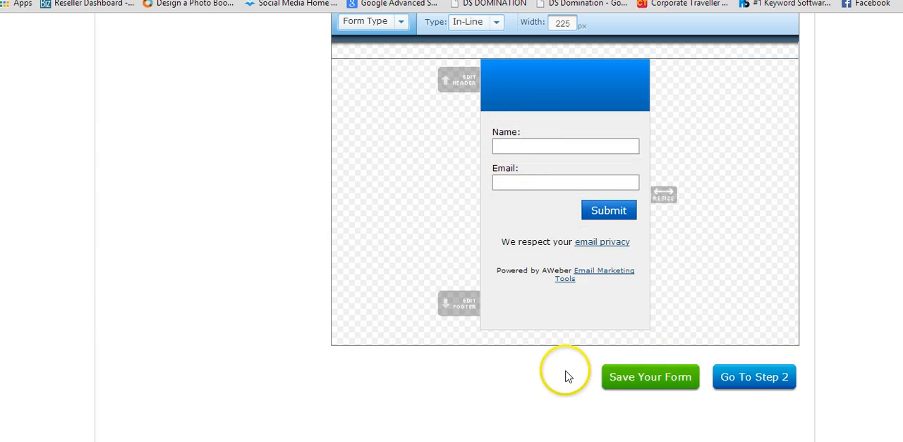
- Name the form 'dsd leads' on the Settings step and save it
left_click(753, 376)
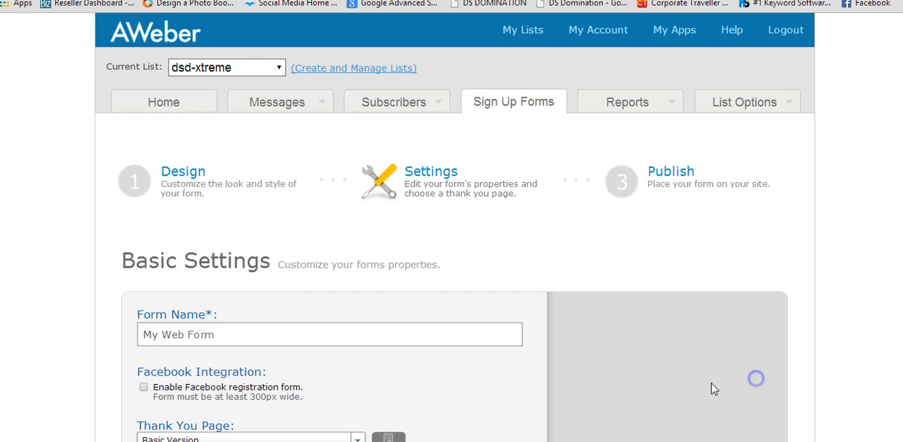
mouse_move(373, 244)
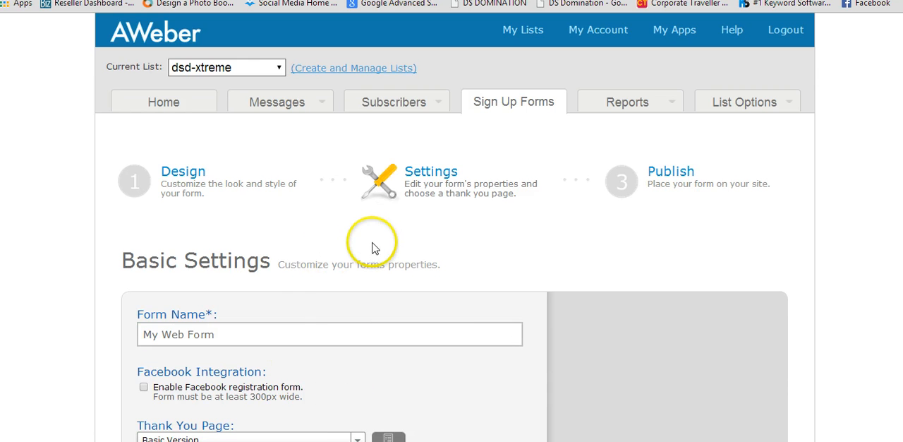
scroll("down", 3)
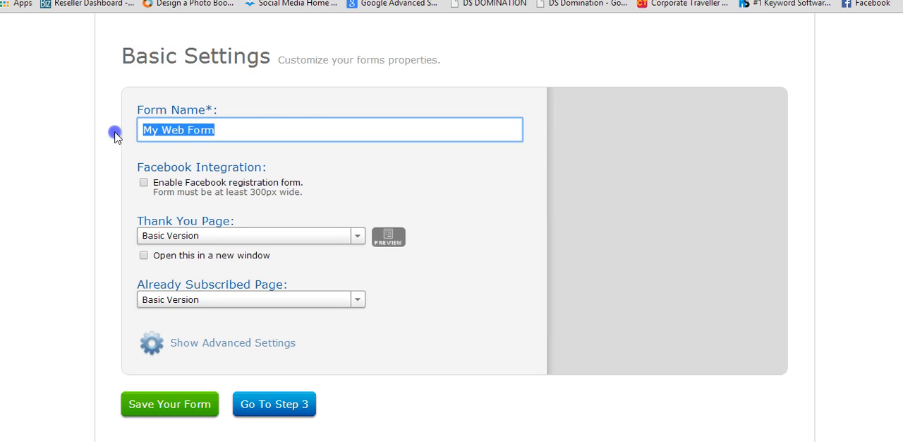
type("dsd le")
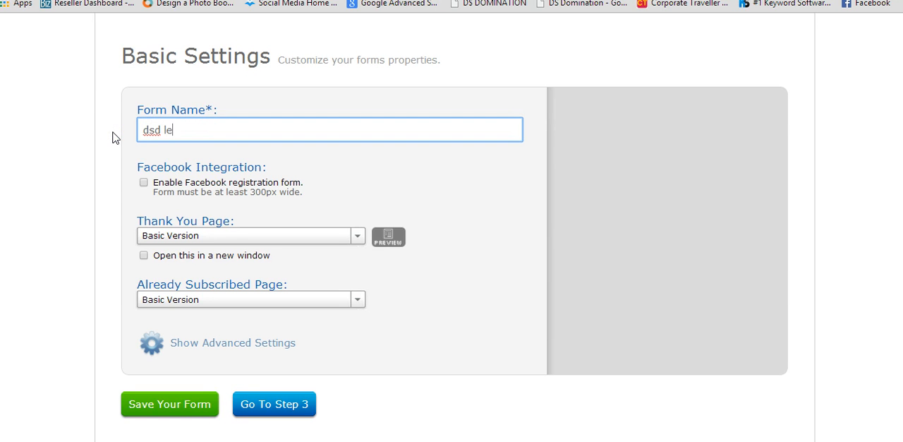
type("ads")
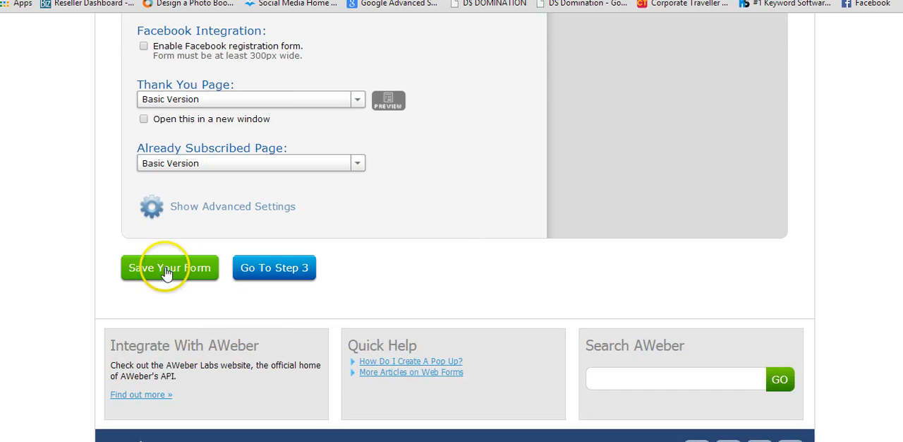
left_click(169, 267)
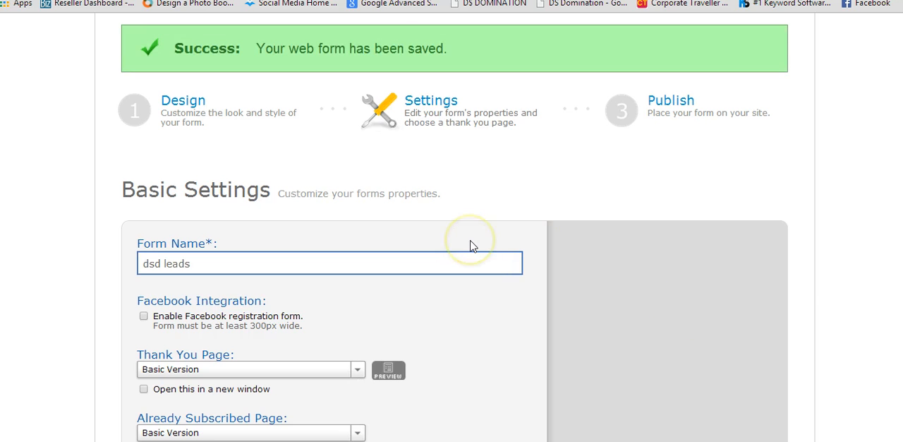
scroll("down", 3)
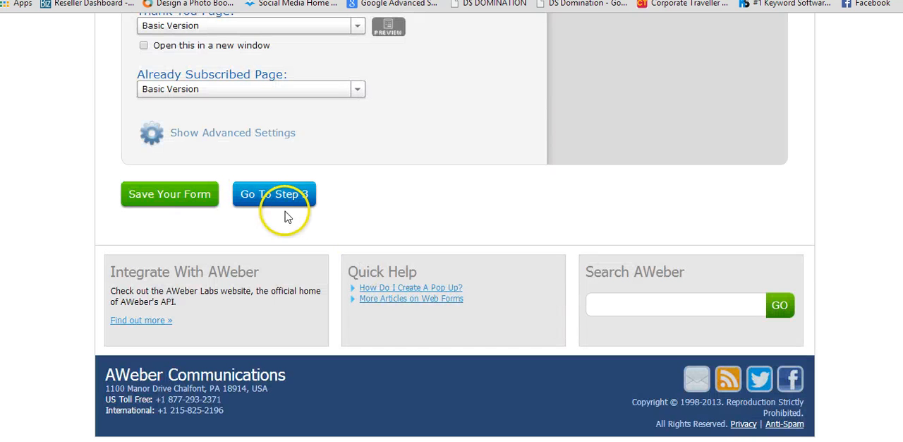
- Move to the Publish step and reveal the form's raw HTML code for self-installation
left_click(274, 193)
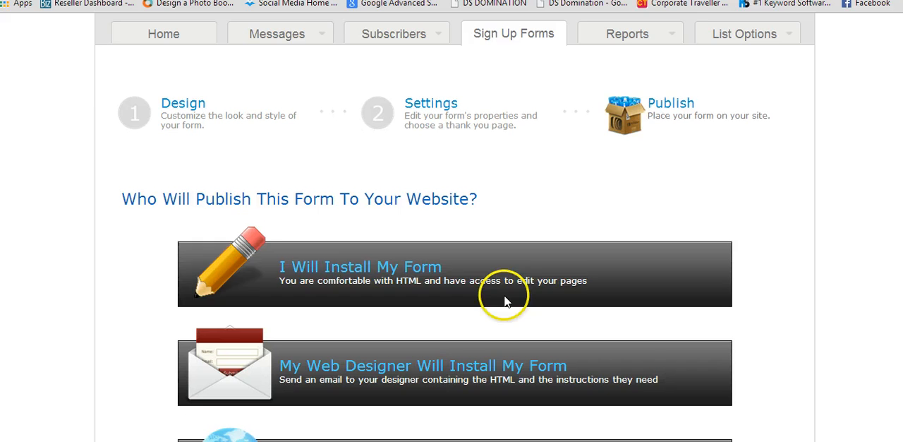
scroll("down", 3)
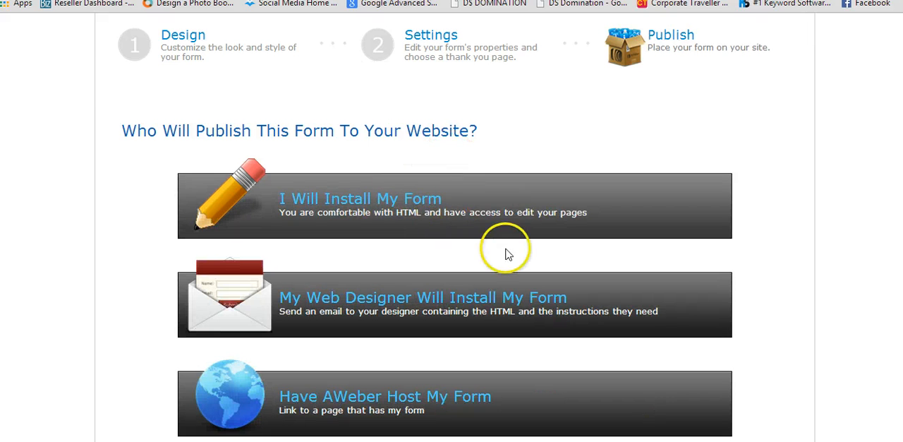
mouse_move(321, 304)
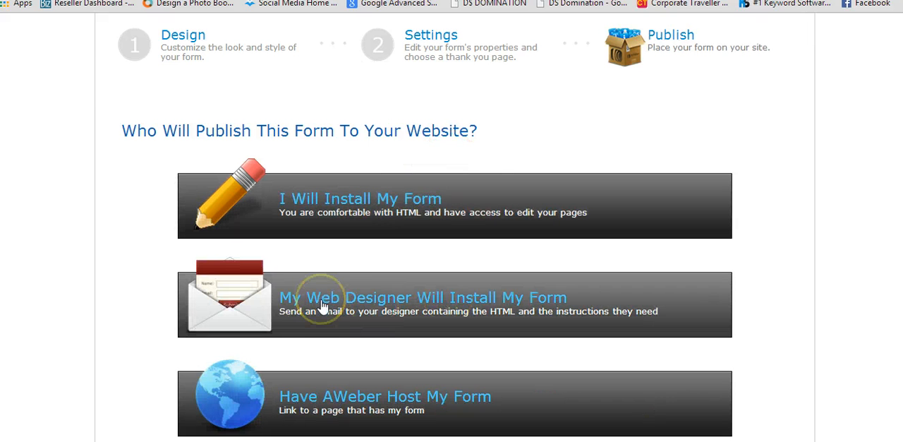
mouse_move(353, 306)
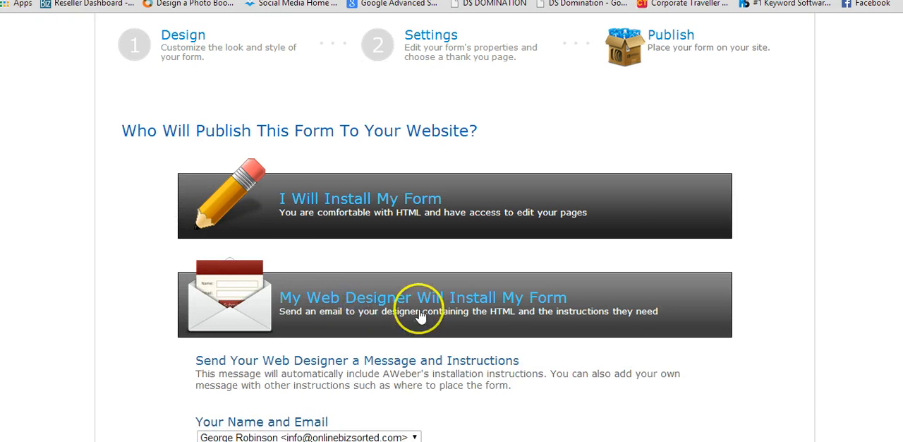
scroll("down", 3)
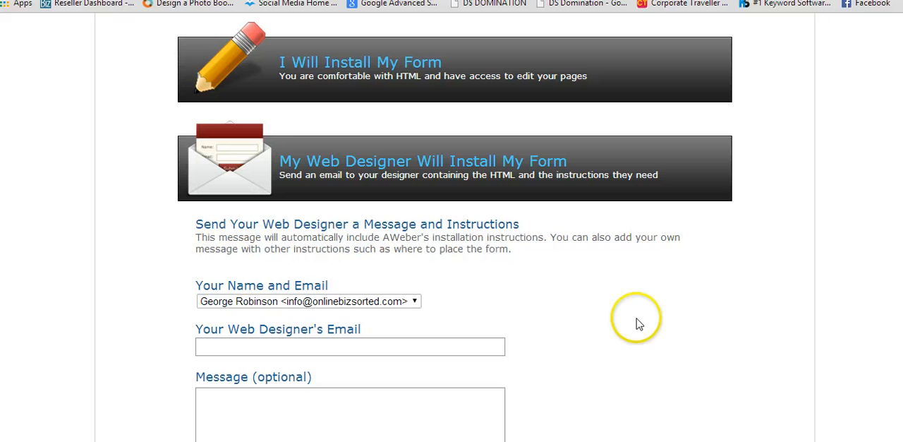
mouse_move(376, 64)
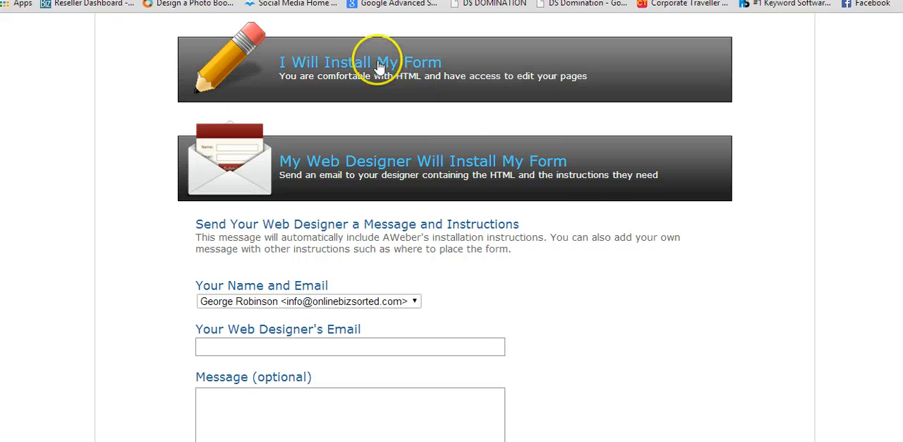
left_click(360, 67)
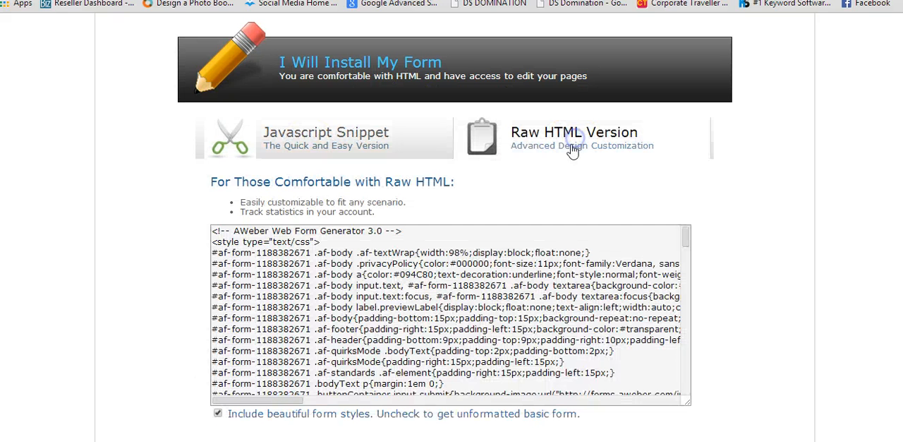
scroll("down", 3)
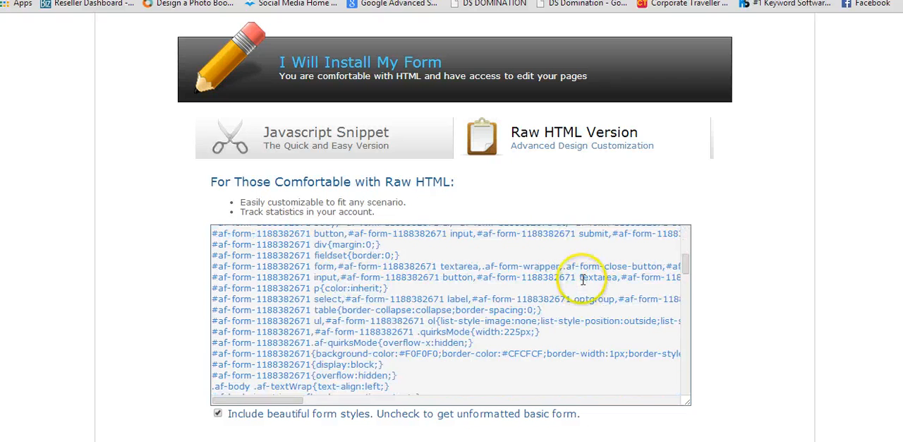
scroll("down", 3)
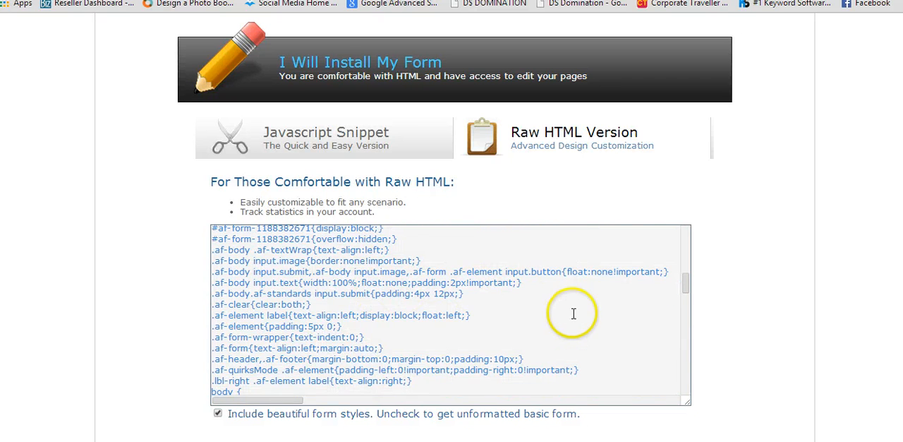
scroll("down", 3)
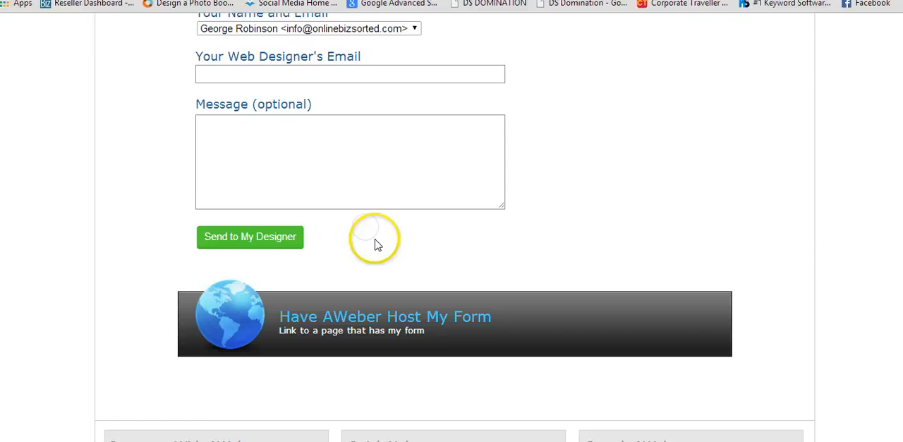
scroll("up", 3)
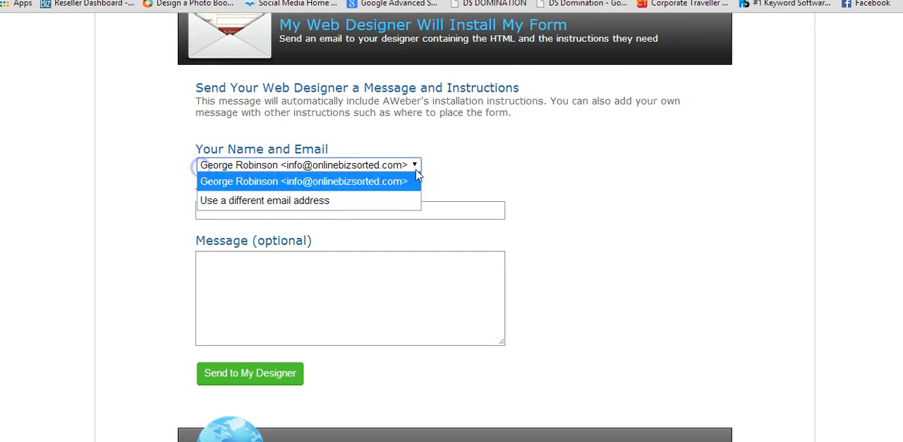
left_click(304, 181)
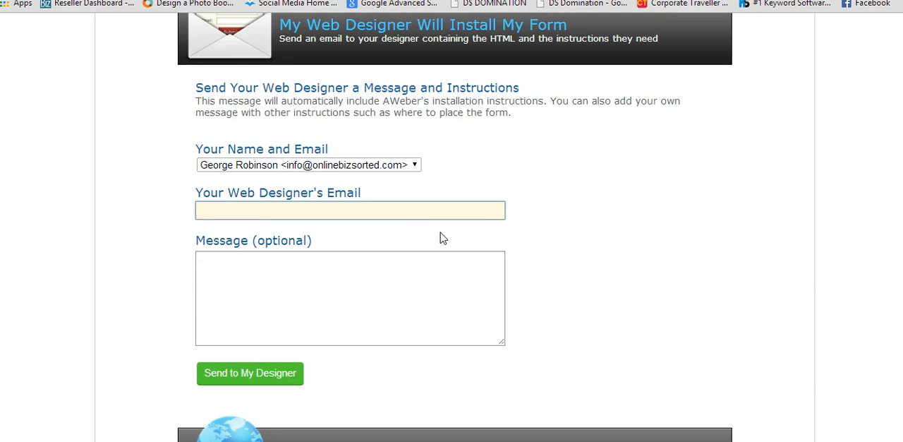
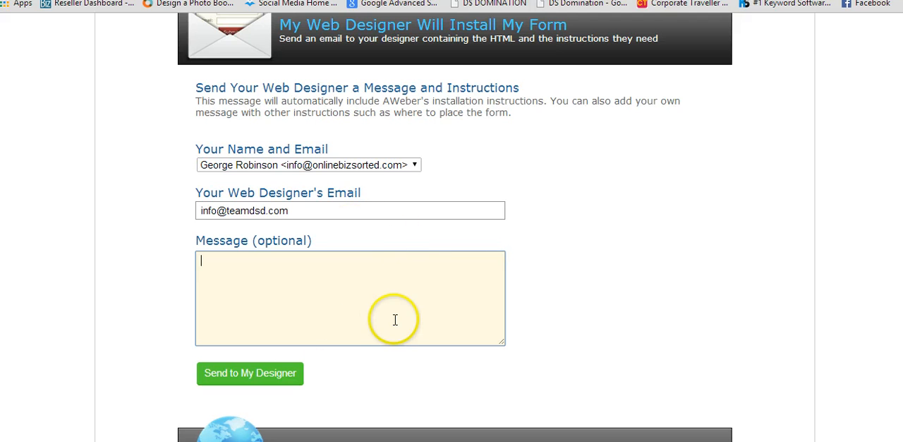
scroll("up", 3)
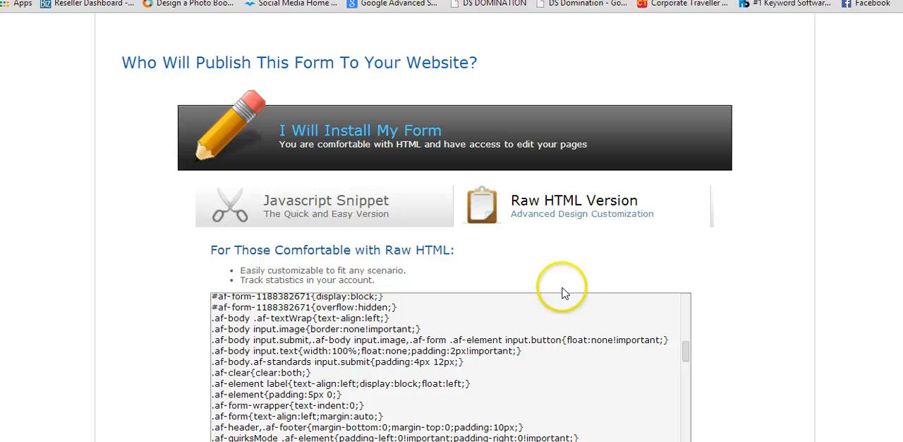
- Copy the form's raw HTML code and start a blank Notepad document
scroll("down", 3)
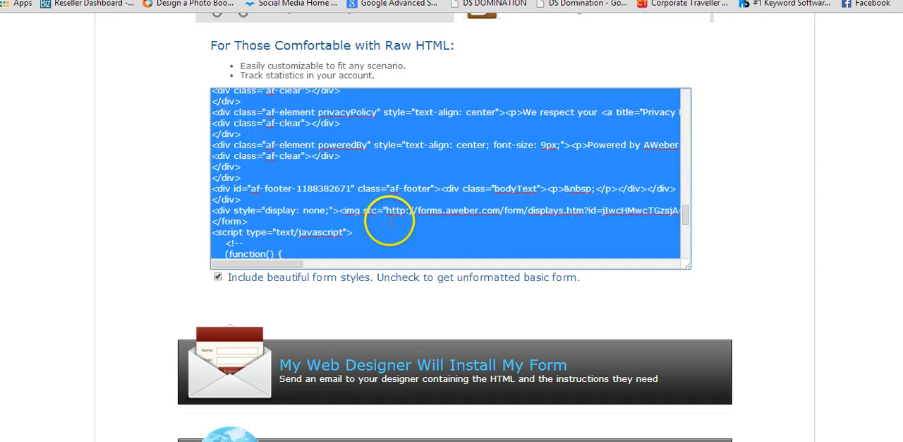
mouse_move(395, 236)
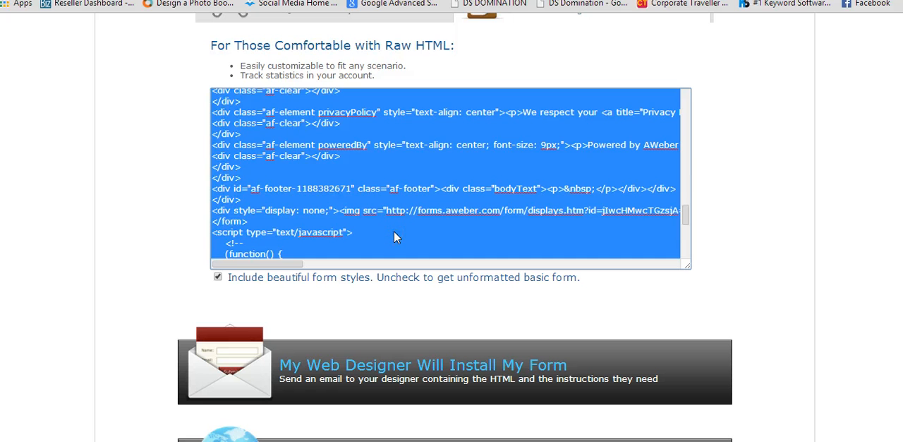
right_click(395, 237)
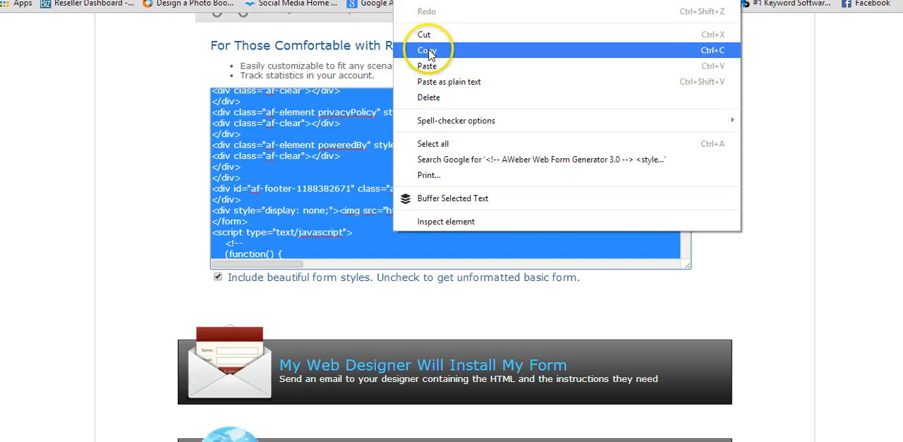
left_click(427, 49)
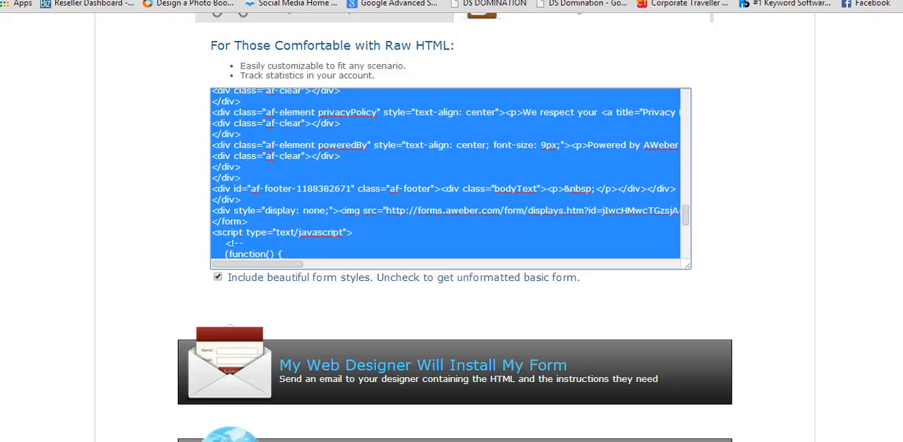
left_click(445, 176)
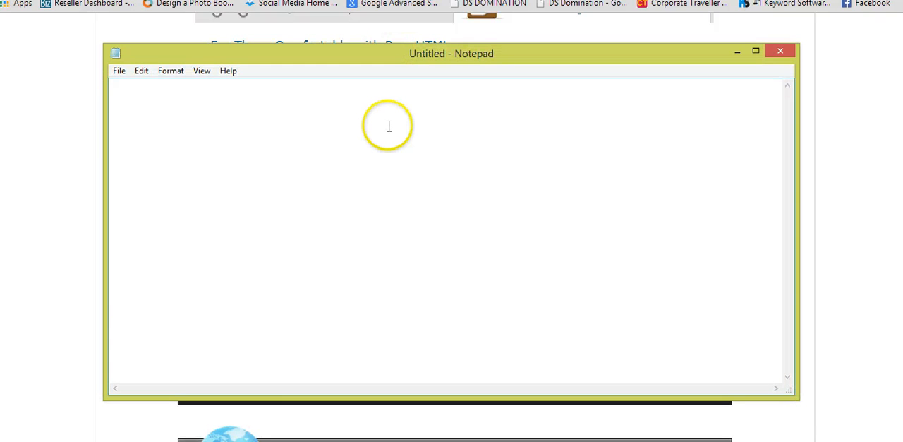
- Save the pasted AWeber form code in Notepad as a text file named 'aweber'
left_click(119, 70)
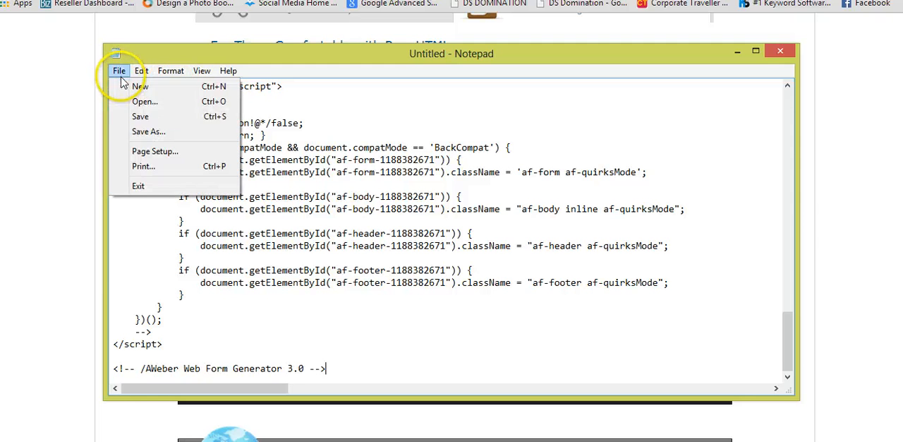
left_click(148, 131)
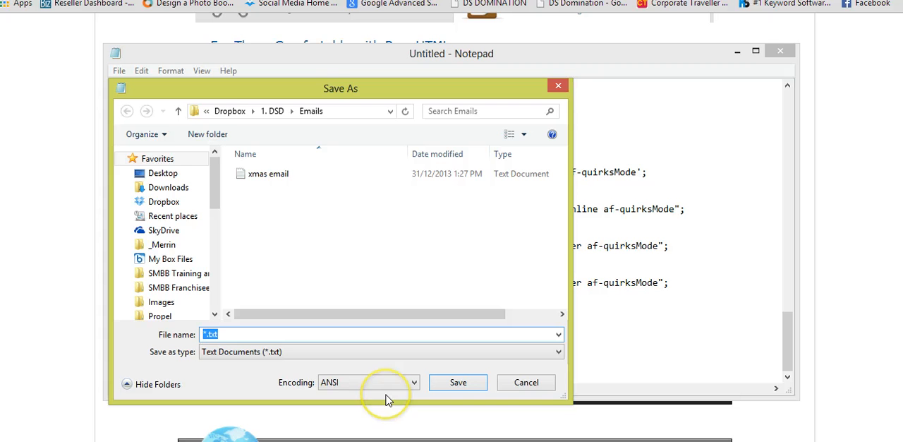
type("a")
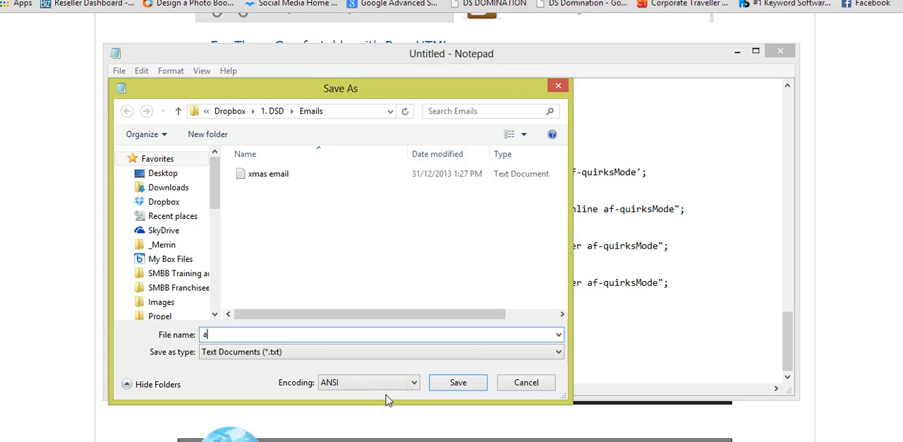
type("weber")
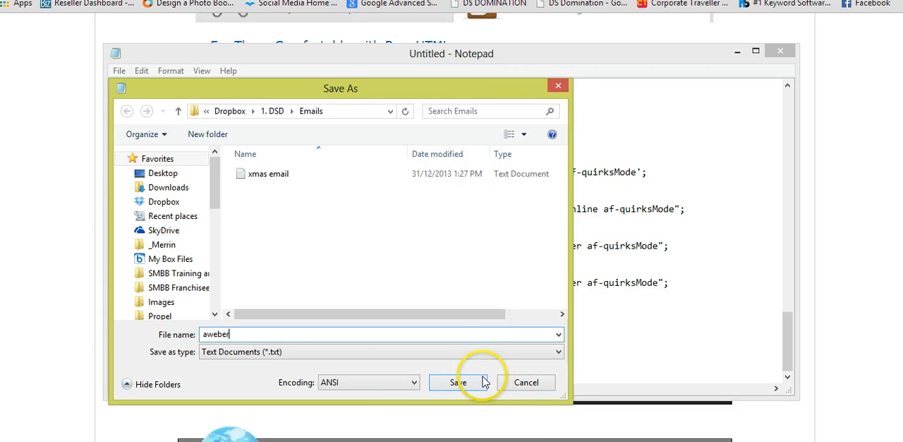
left_click(457, 382)
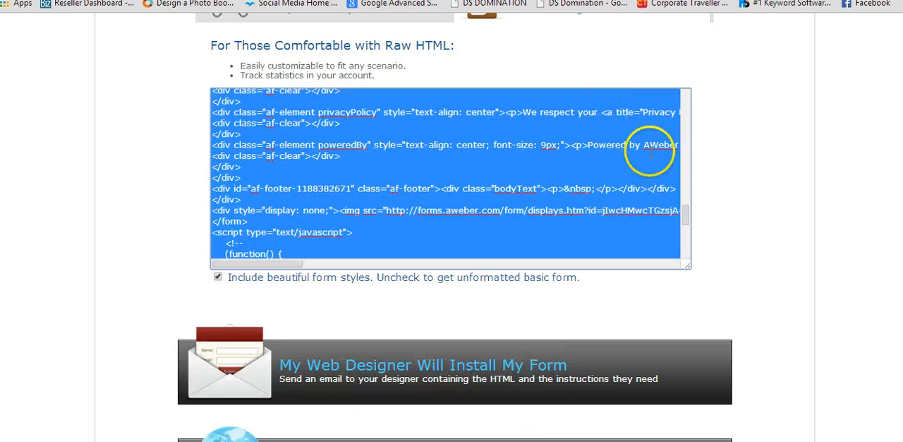
mouse_move(625, 165)
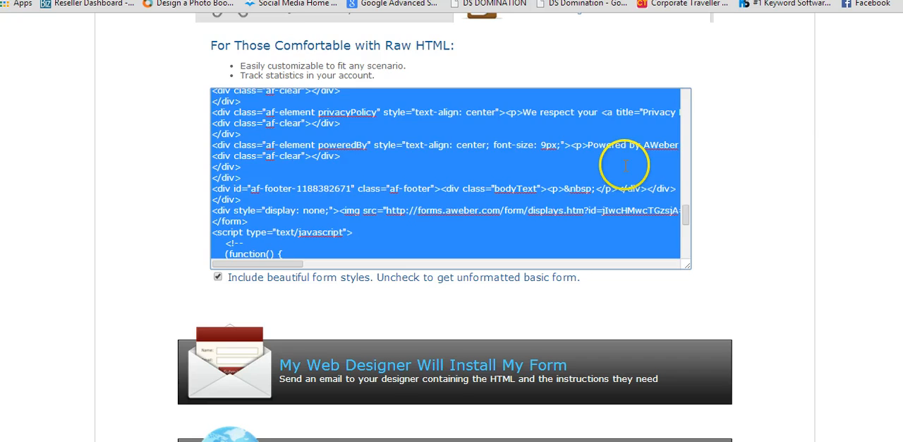
scroll("up", 3)
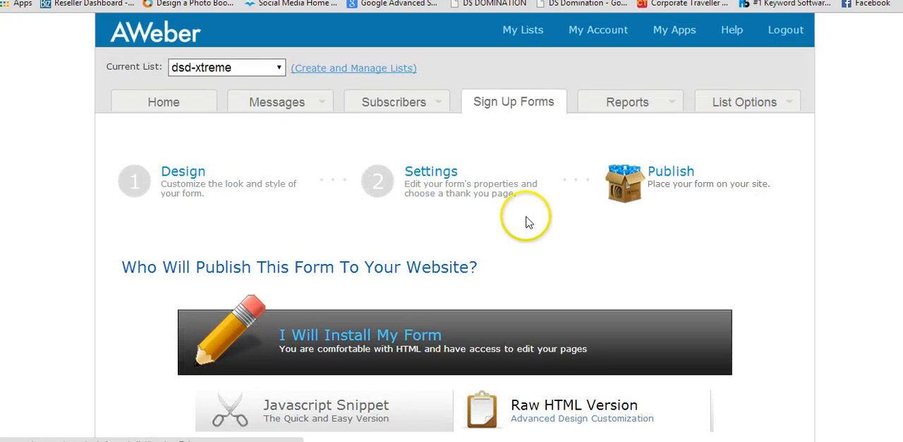
mouse_move(532, 299)
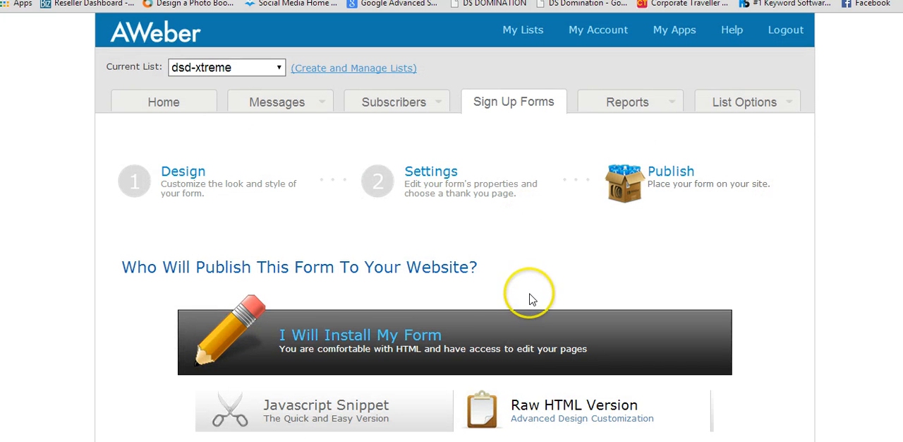
mouse_move(534, 292)
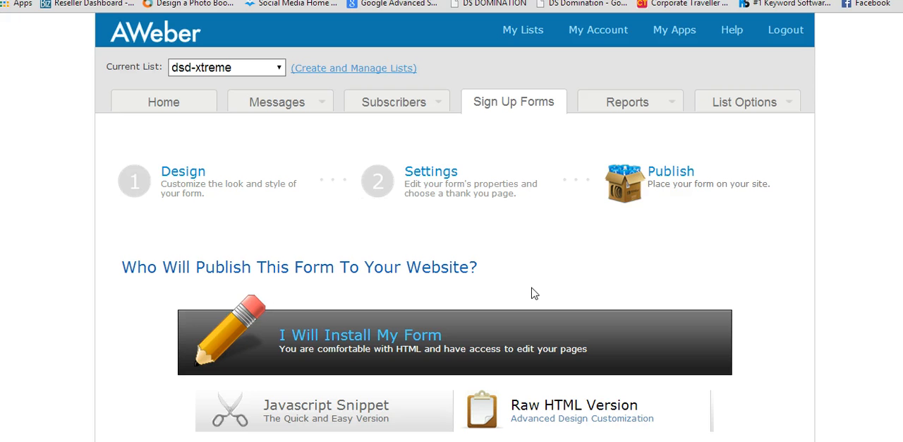
mouse_move(393, 120)
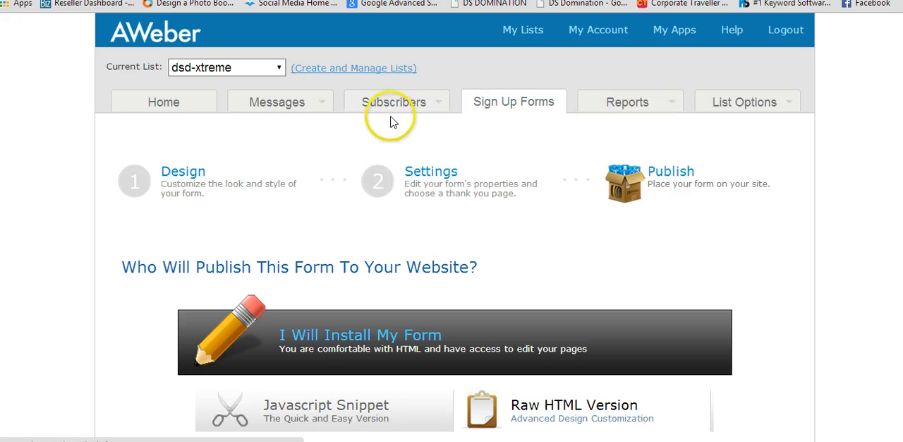
mouse_move(337, 95)
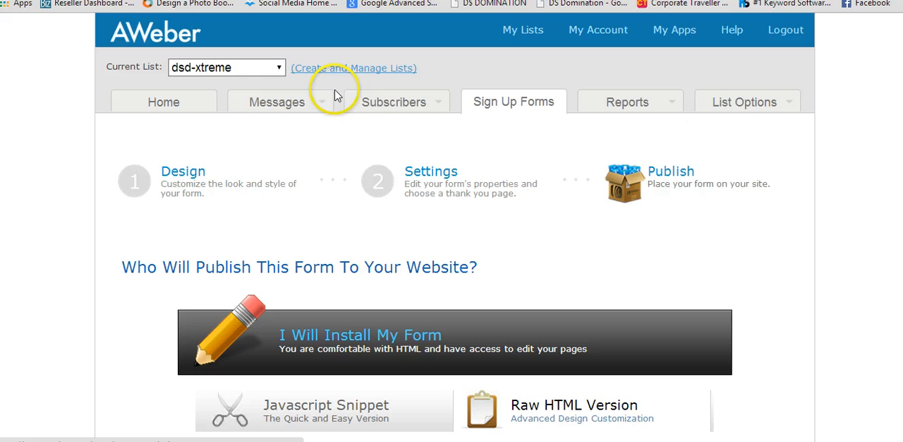
mouse_move(534, 113)
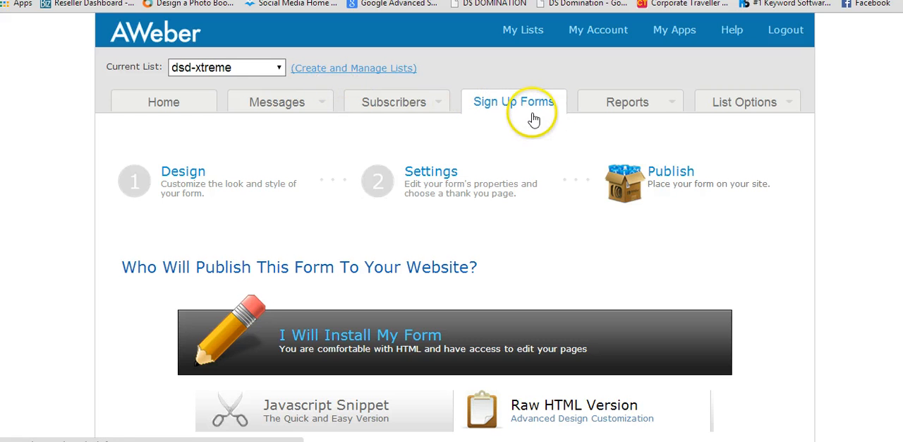
- Go to the Follow Up Series and begin the first follow-up in the Legacy Message Editor
left_click(276, 101)
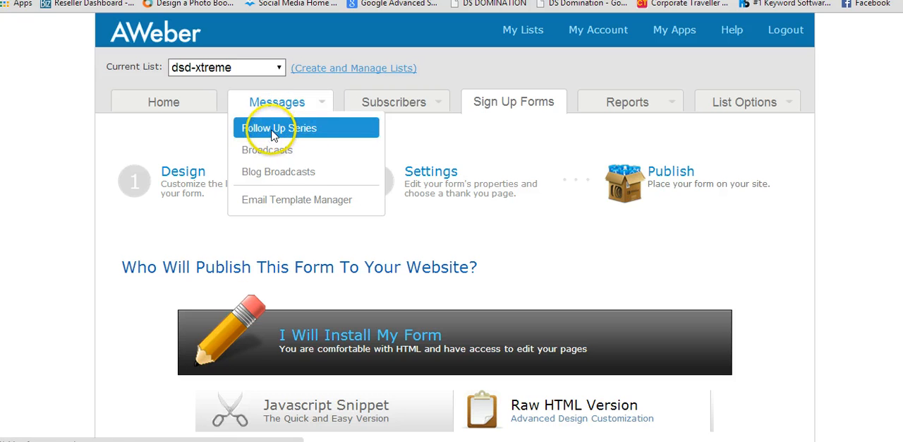
left_click(280, 128)
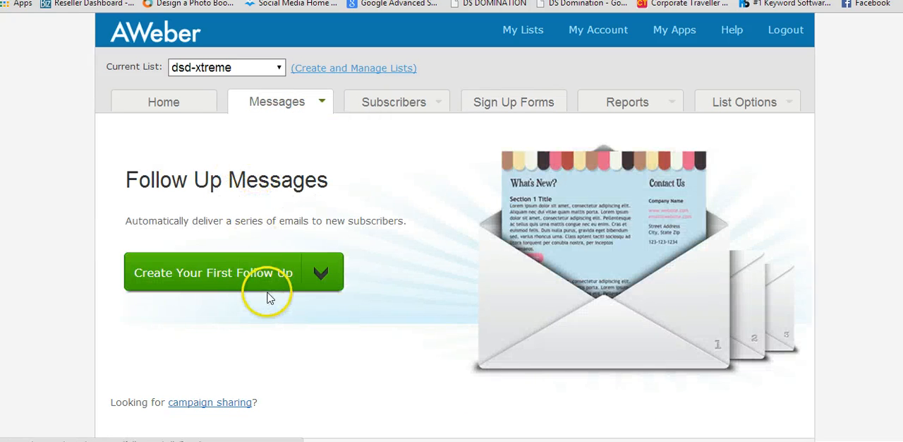
left_click(320, 272)
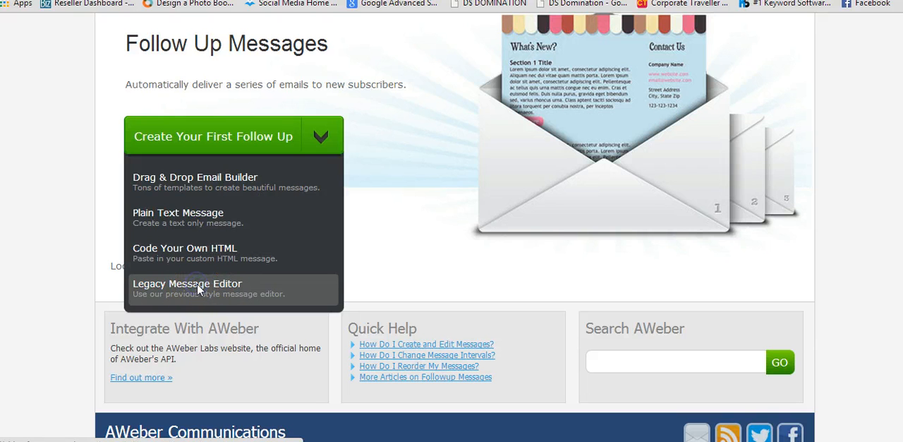
left_click(187, 283)
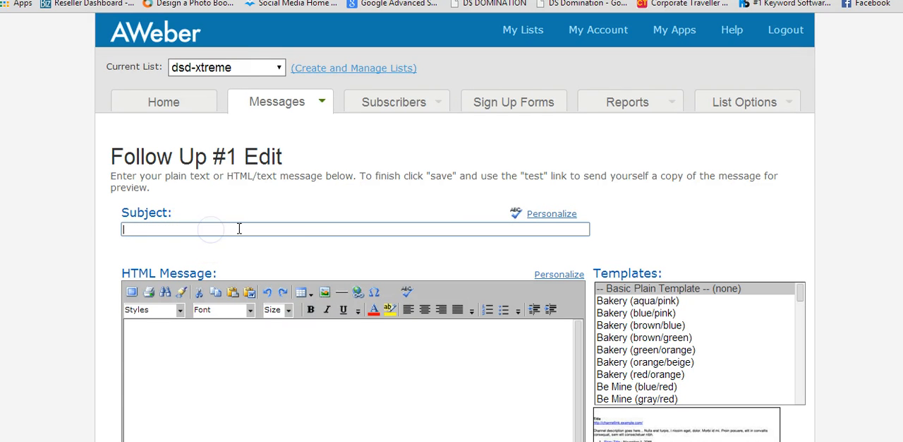
- Enter the subject 'Just Wanted To Say a Quick Hello, and Thank You For Stopping By' with {!name} inserted
type("{Name}Just Wanted To Say a Quick Hello, and Thank You For Stopping By")
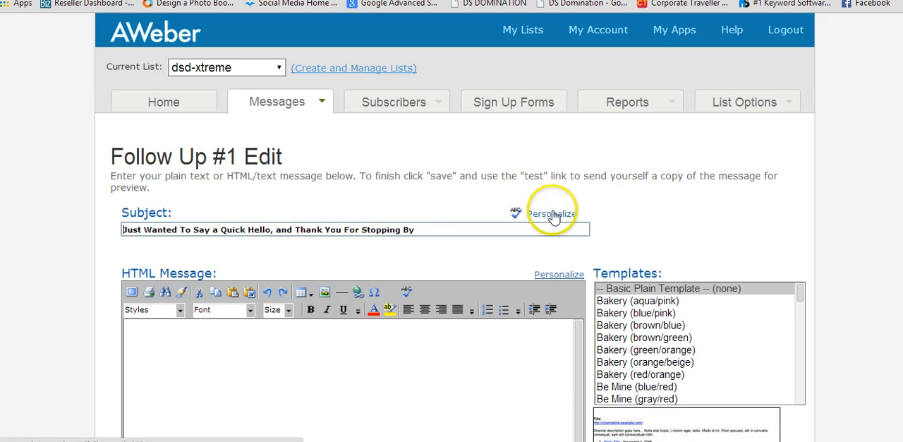
left_click(551, 213)
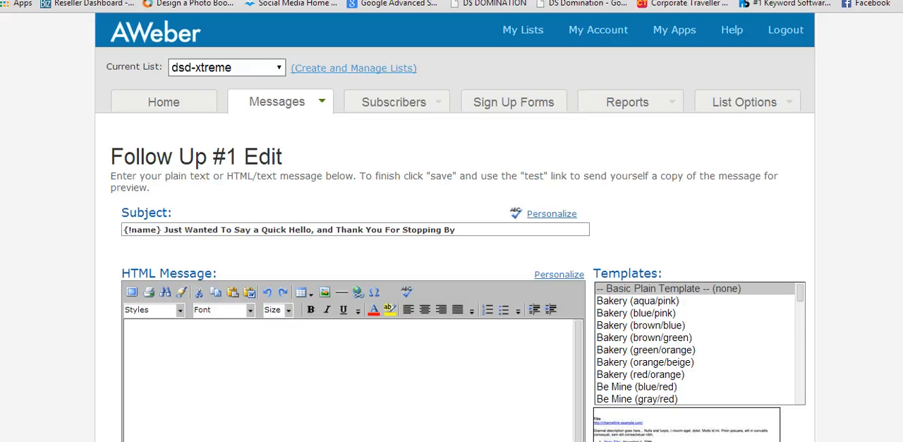
- Type the 'Hi' greeting at the top of the pasted letter body
scroll("down", 3)
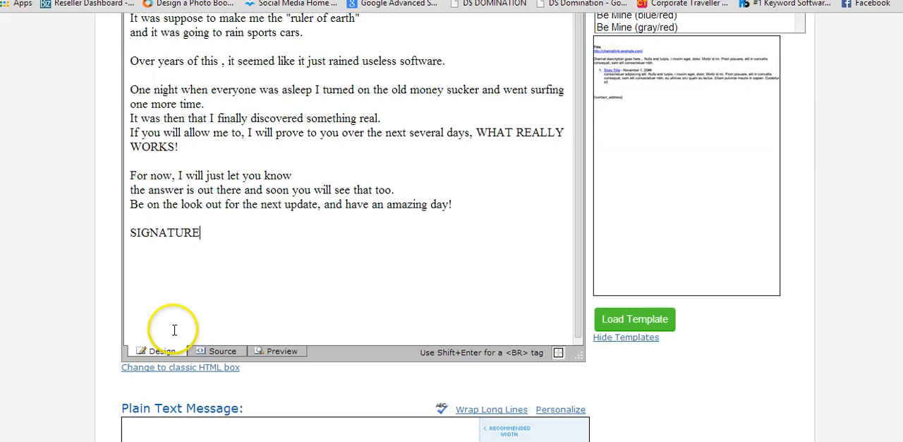
scroll("up", 3)
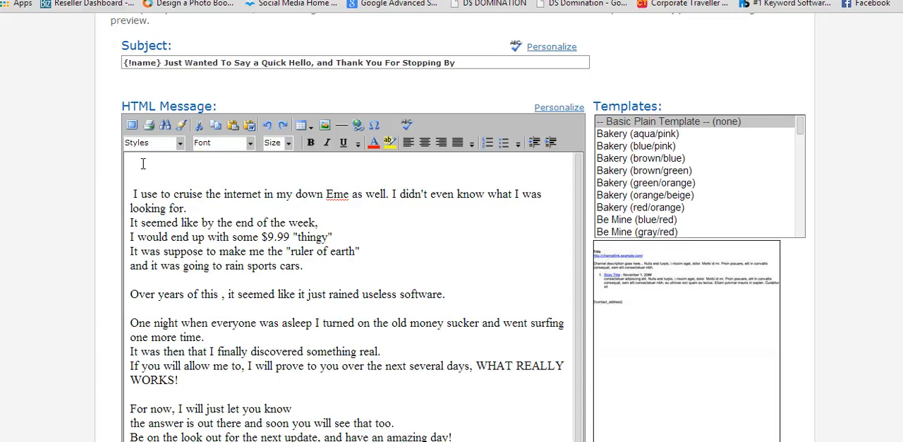
type("Hi {!name},")
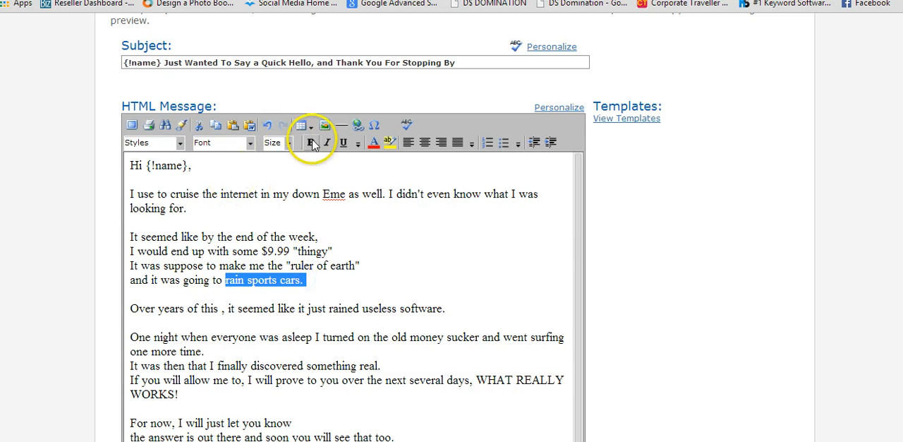
- Bold 'rain sports cars.' and highlight 'It was then that I finally discovered something real.' yellow
left_click(310, 142)
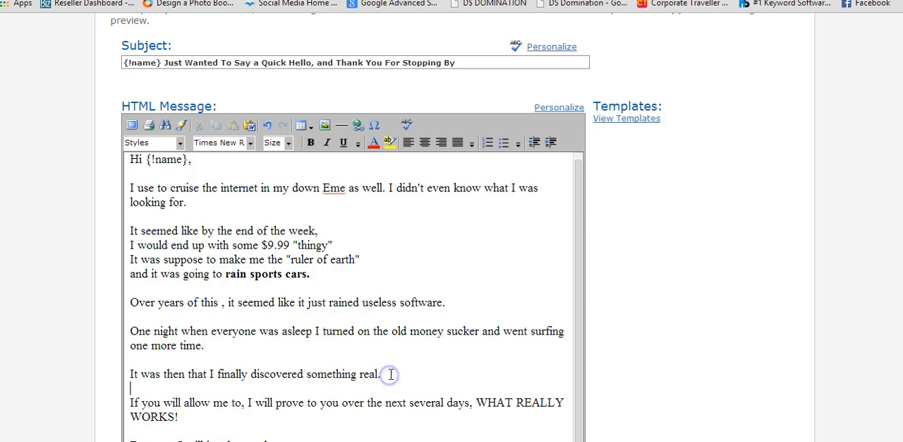
triple_click(254, 374)
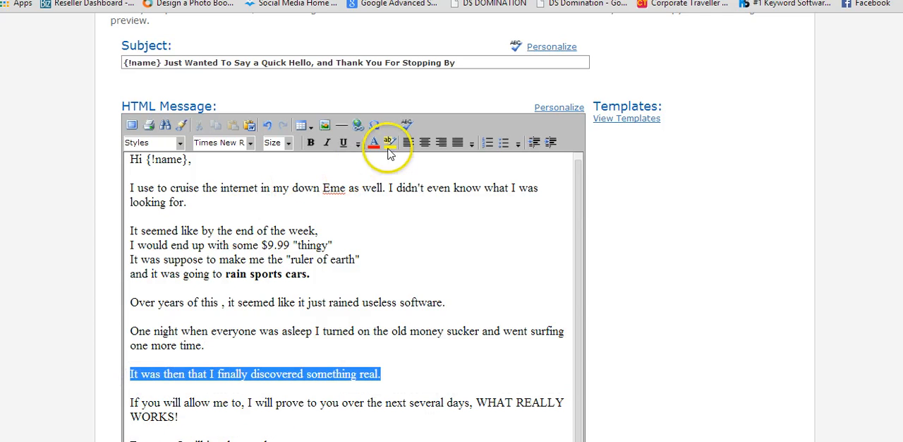
left_click(373, 142)
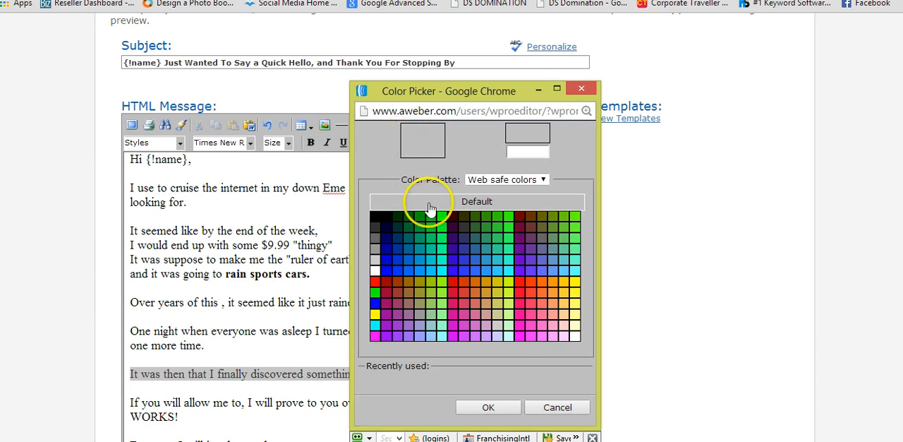
left_click(577, 290)
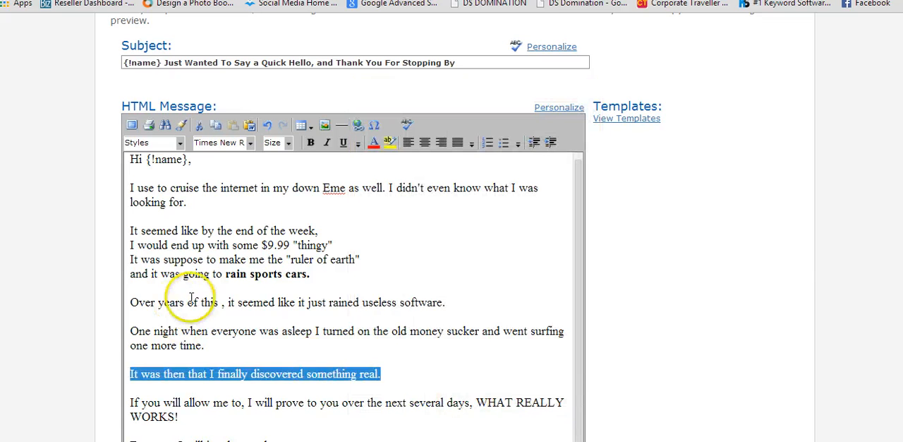
scroll("down", 3)
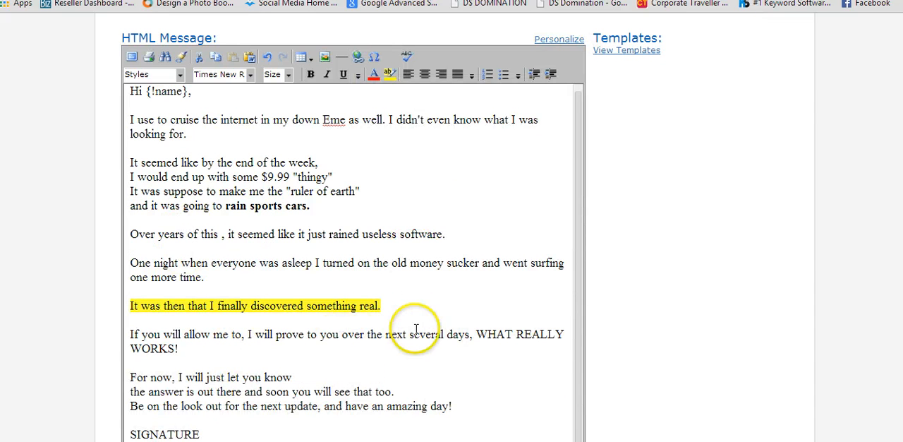
scroll("down", 3)
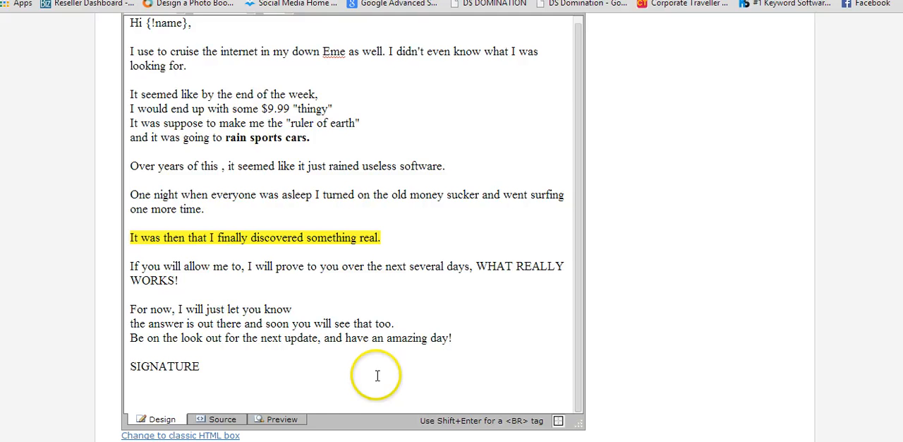
scroll("down", 3)
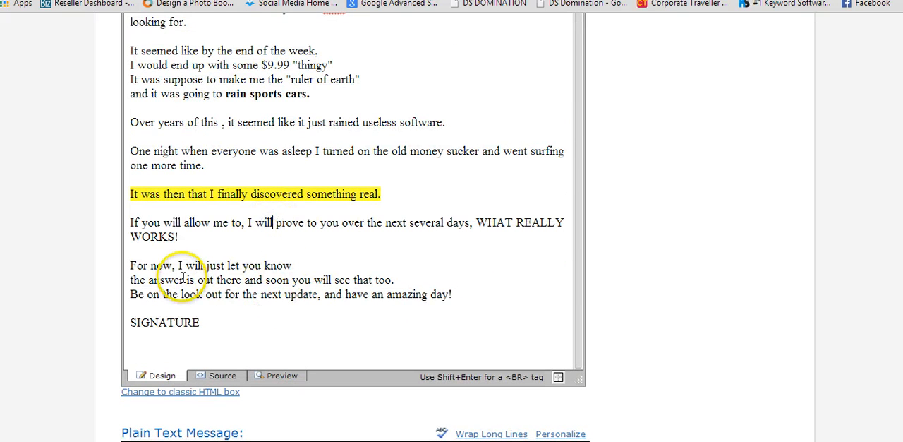
scroll("down", 3)
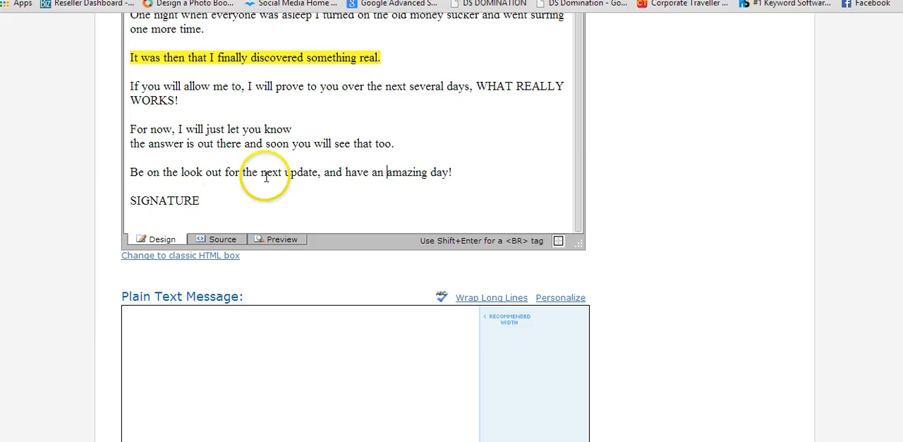
double_click(164, 201)
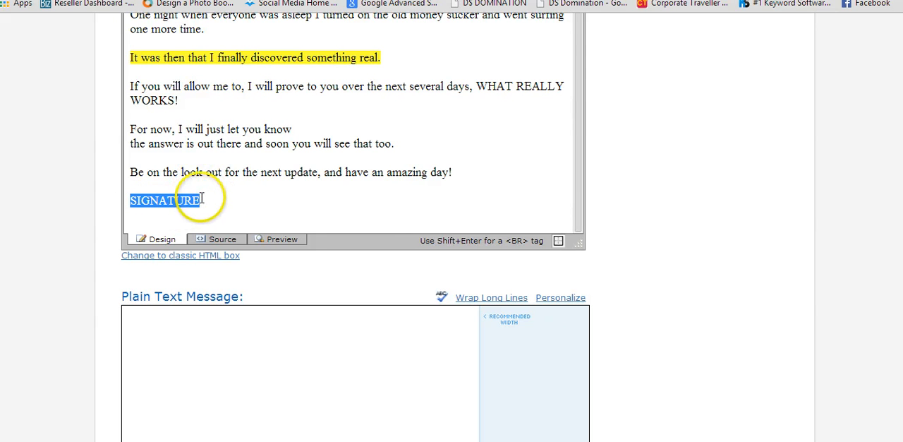
left_click(259, 201)
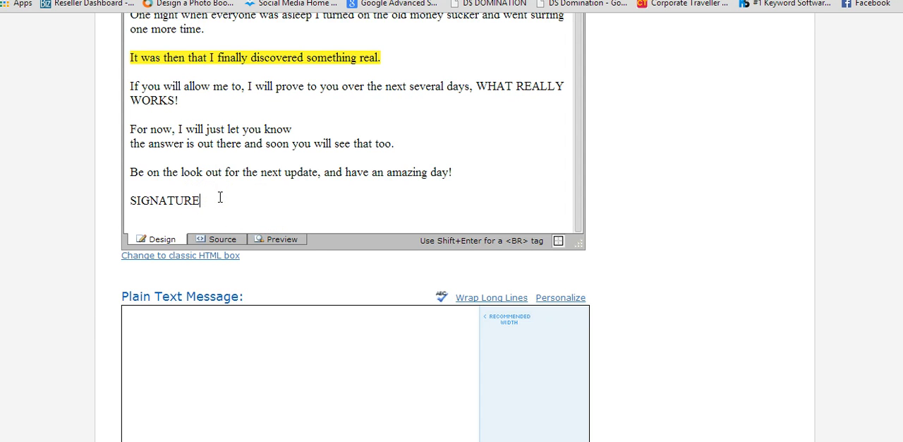
scroll("up", 3)
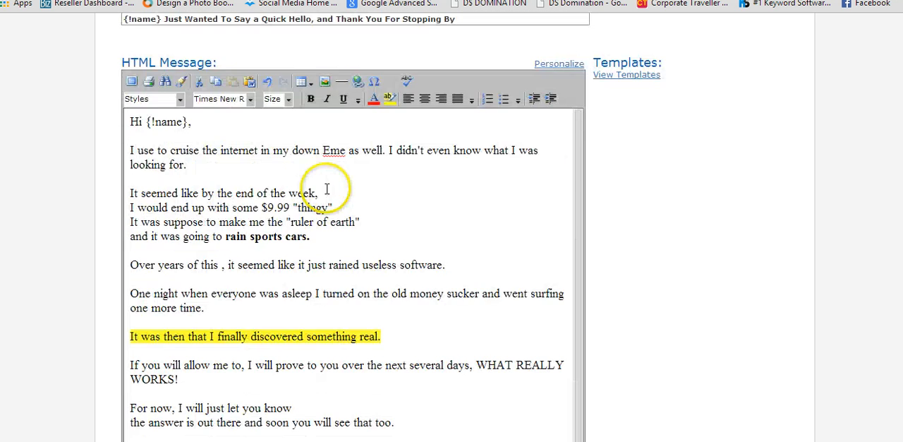
scroll("down", 3)
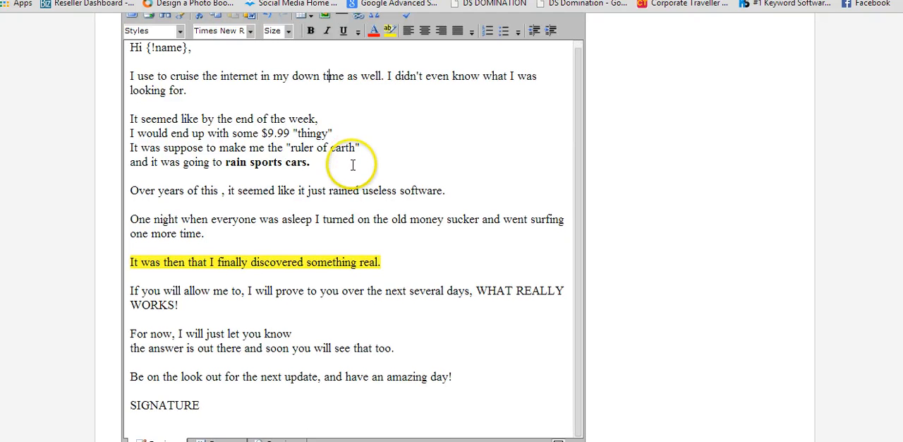
scroll("down", 3)
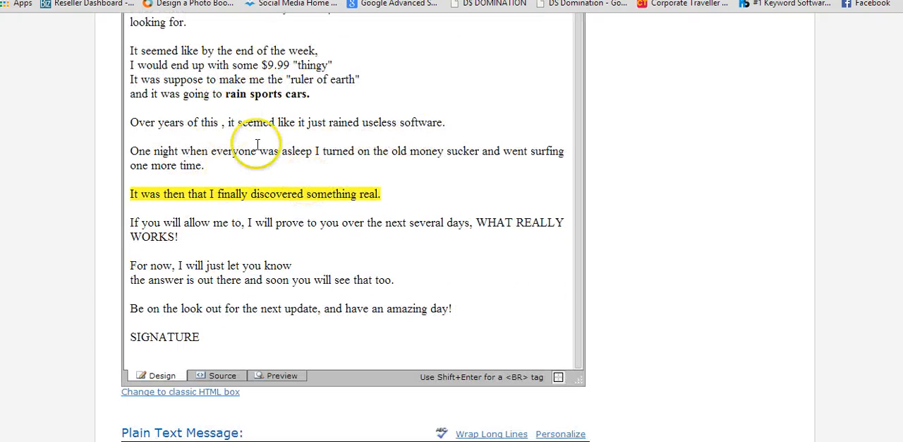
scroll("up", 3)
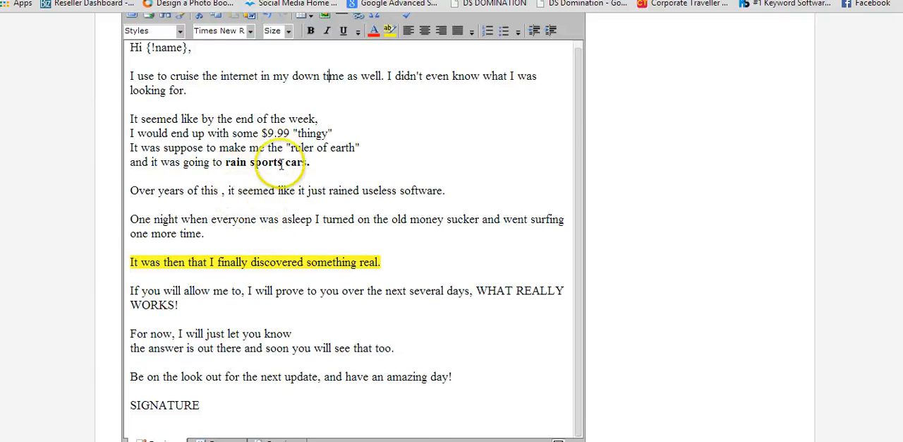
scroll("down", 3)
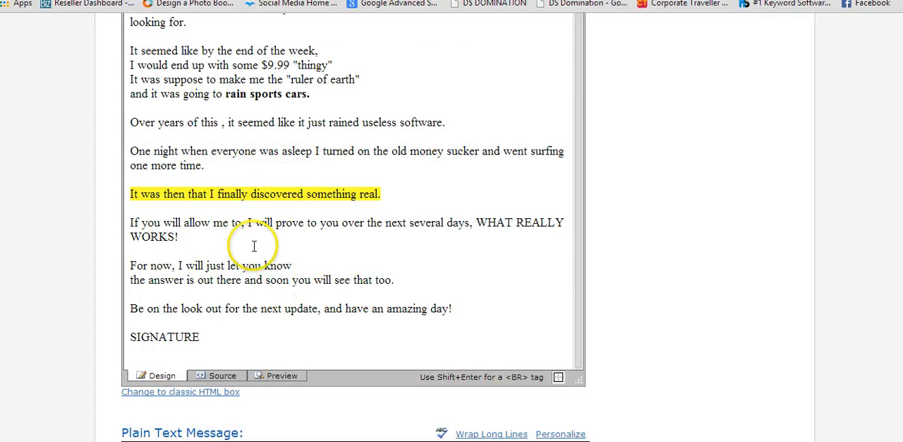
scroll("down", 3)
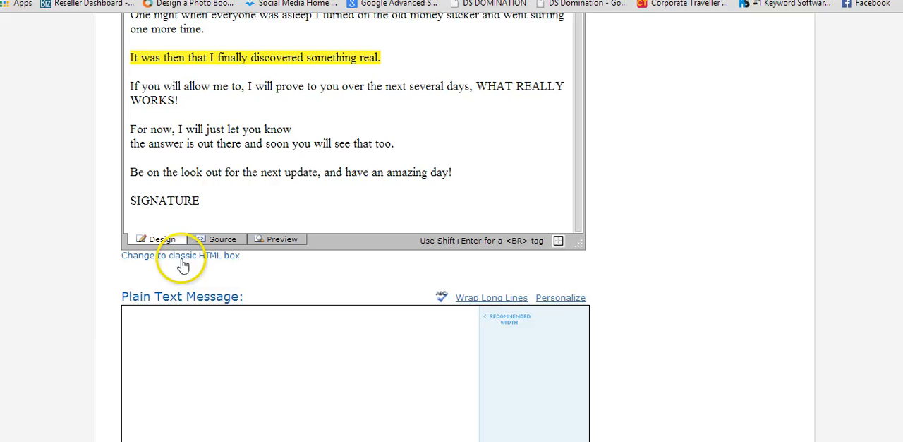
- Save the finished email as follow-up #1 in the dsd-xtreme series
scroll("down", 3)
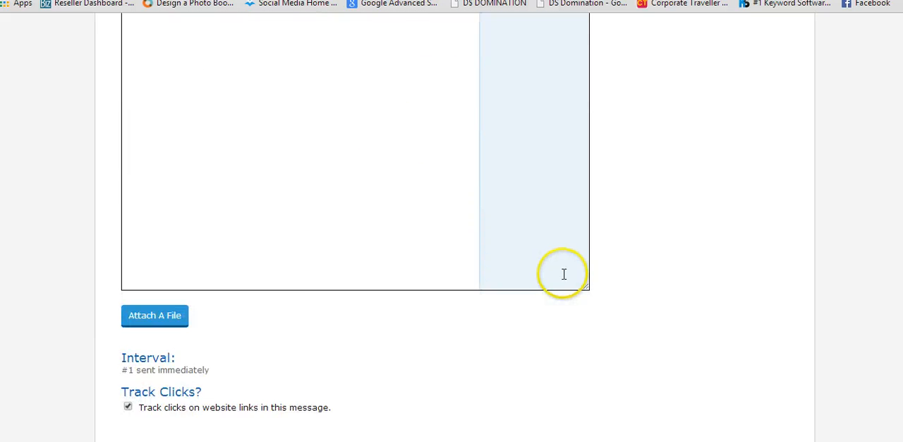
scroll("down", 3)
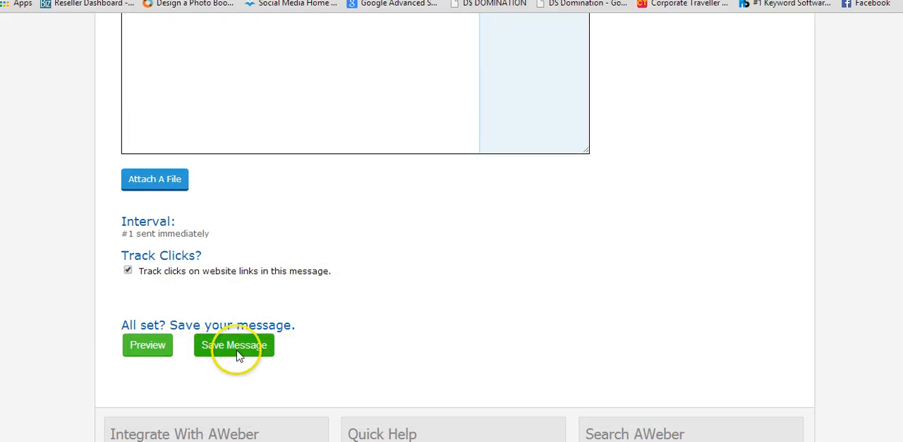
left_click(233, 345)
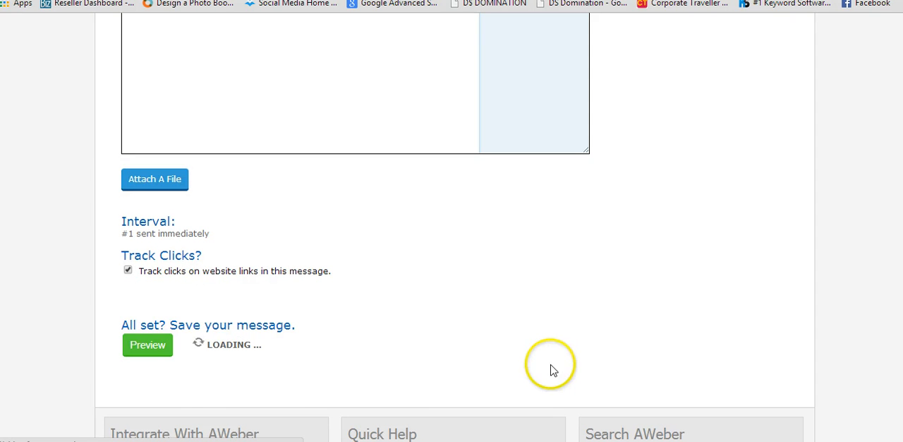
mouse_move(342, 292)
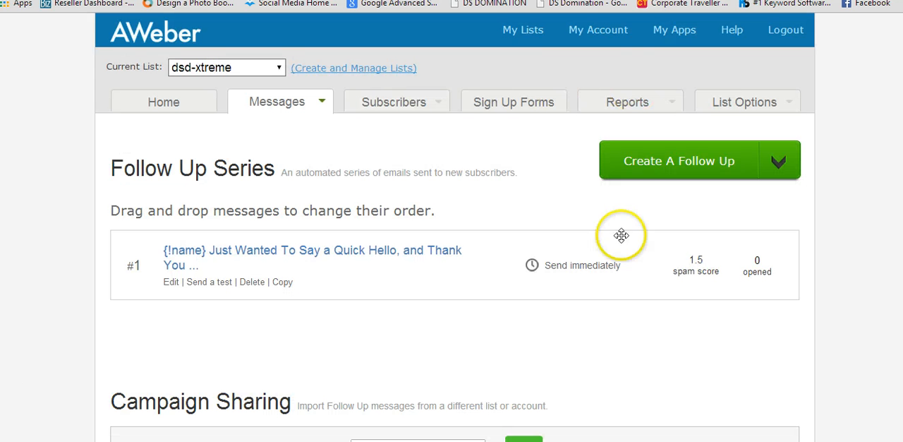
mouse_move(718, 231)
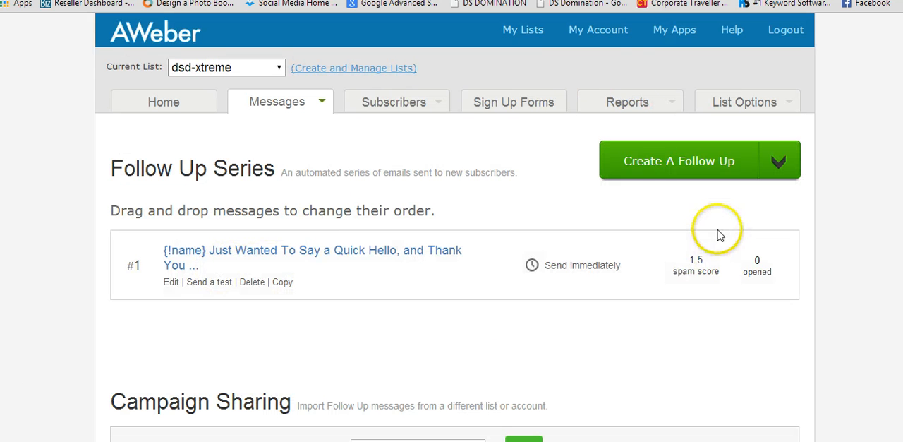
left_click(778, 160)
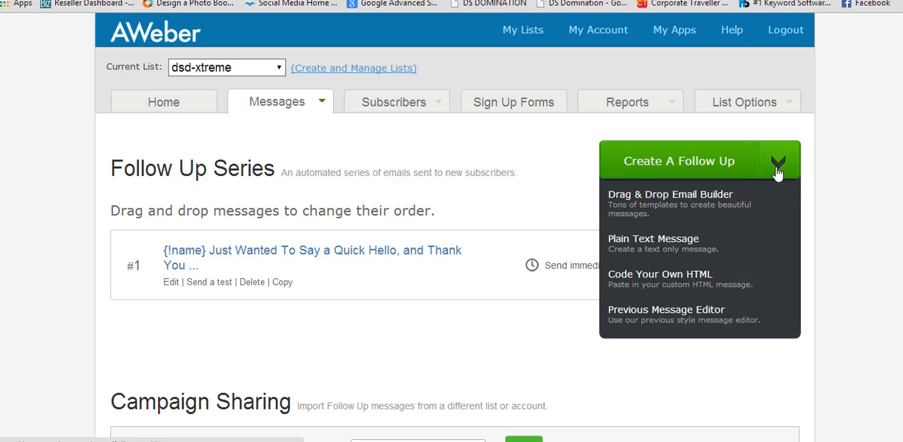
mouse_move(675, 314)
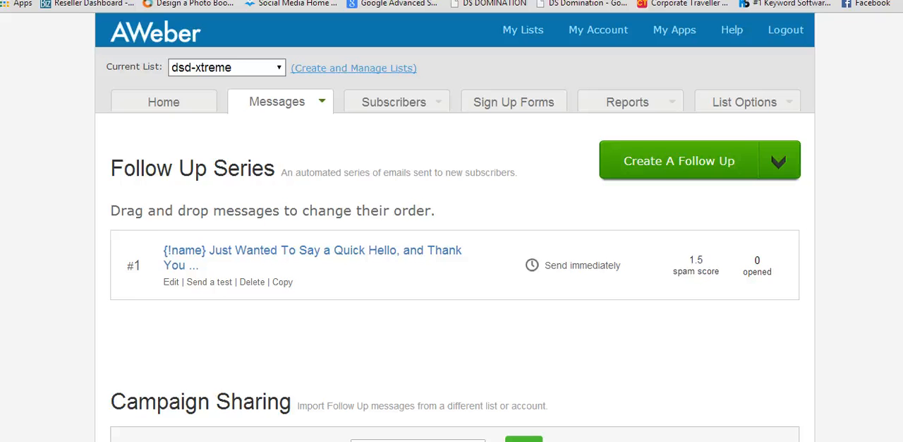
- Start follow-up #2 with subject '{!name} Here is a Recap Of What We Talked About Yesterday'
left_click(680, 160)
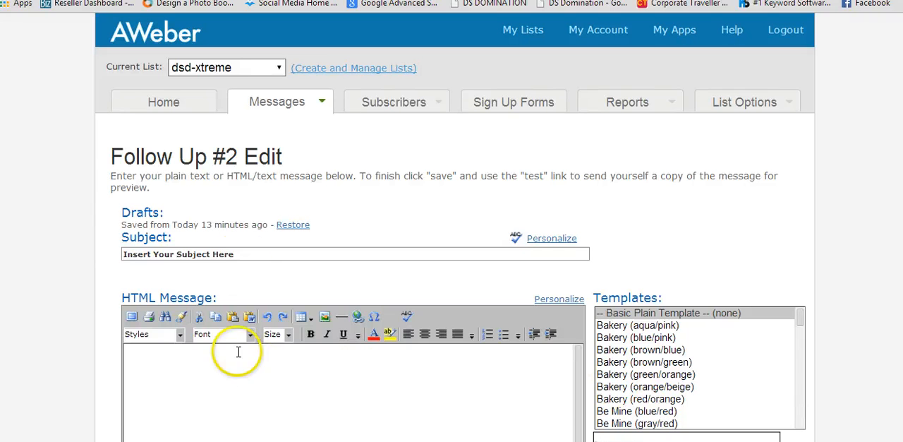
type("(name) Here is a Recap Of What We Talked About Yesterday")
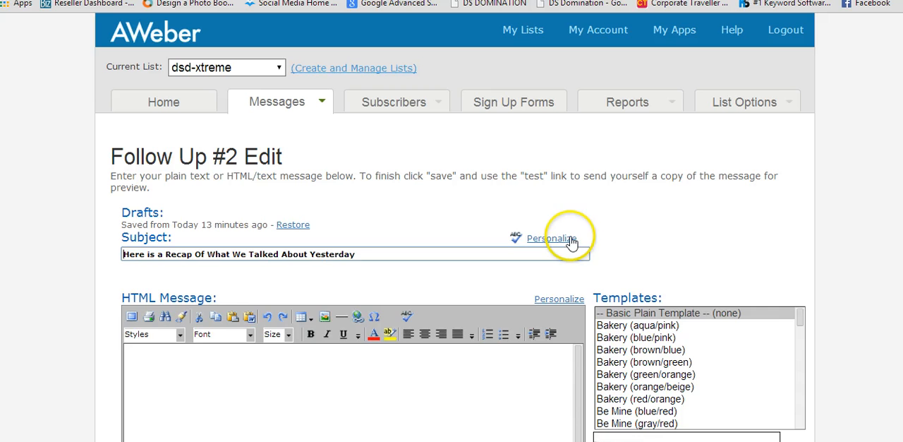
left_click(552, 238)
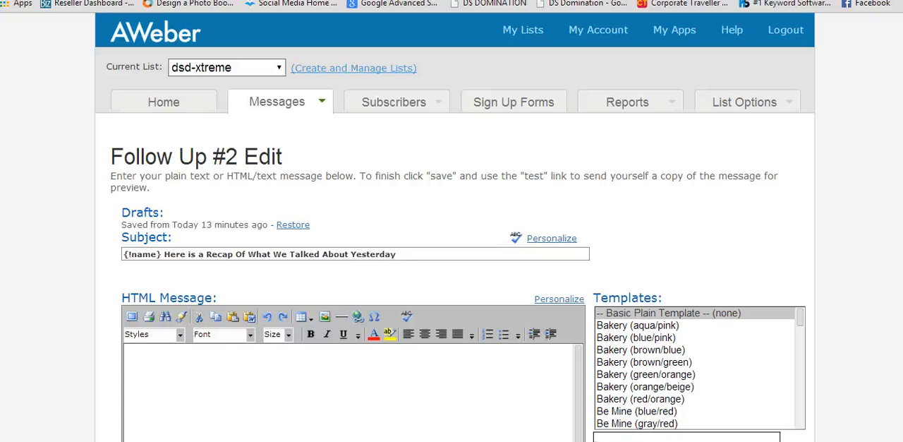
scroll("down", 3)
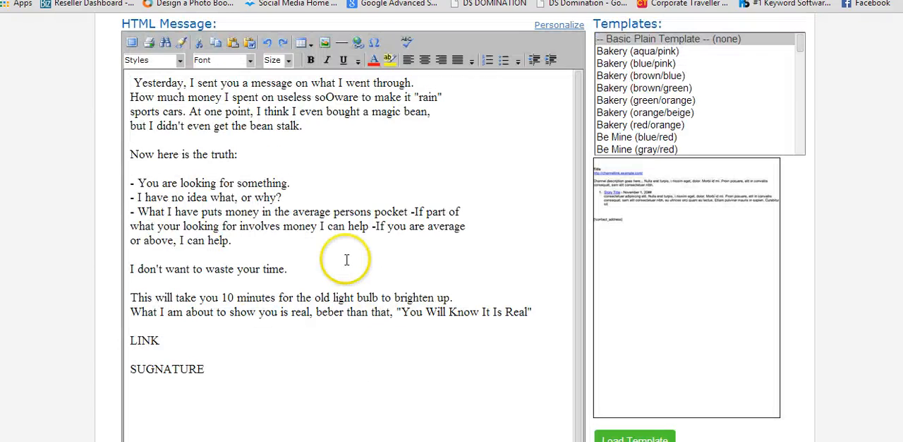
scroll("up", 3)
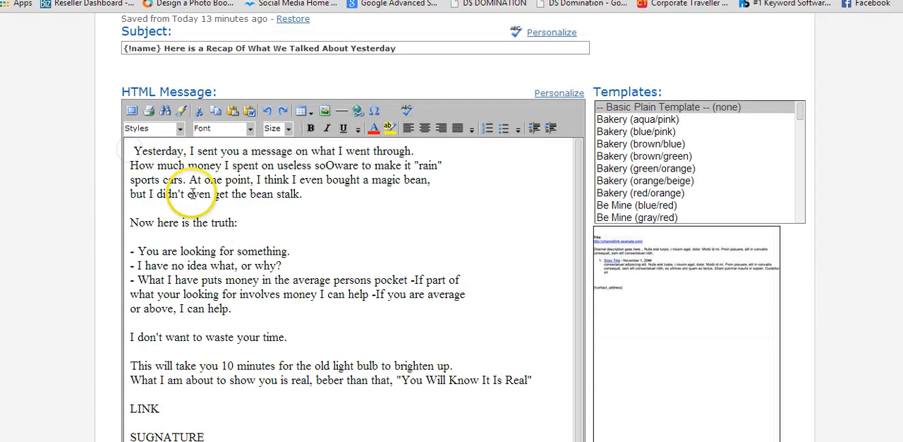
mouse_move(286, 201)
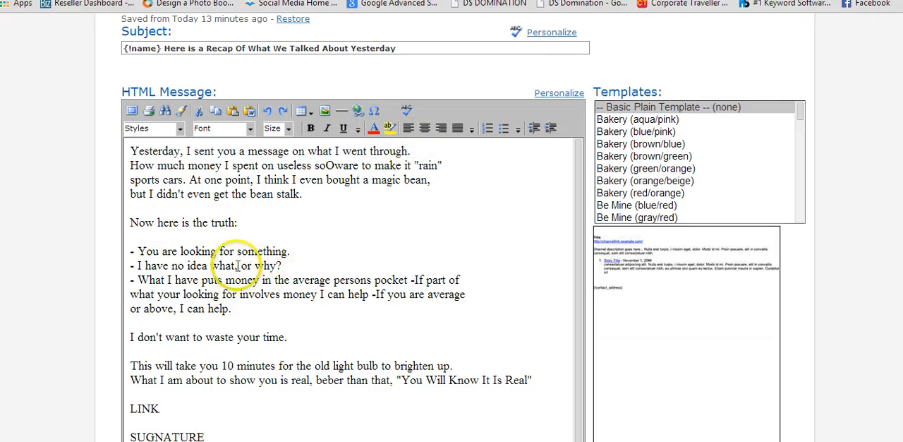
mouse_move(217, 197)
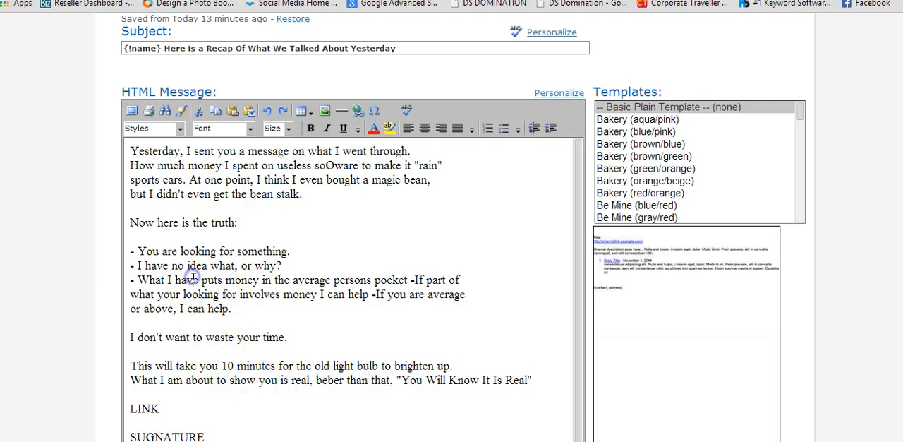
scroll("down", 3)
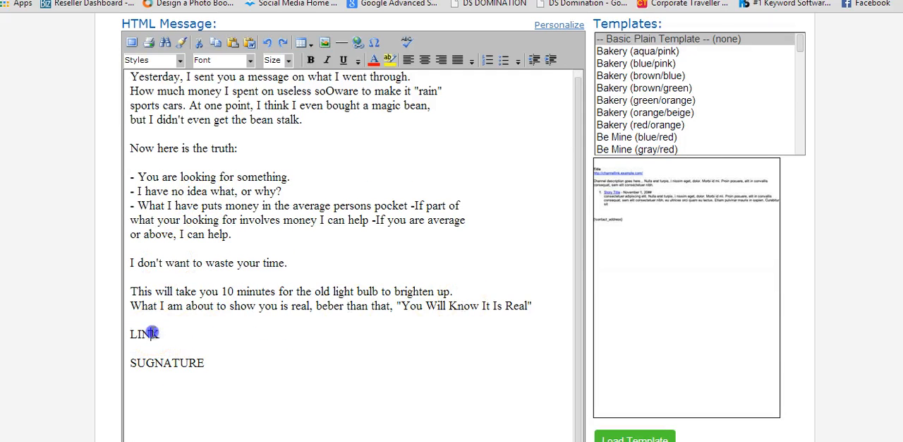
double_click(143, 334)
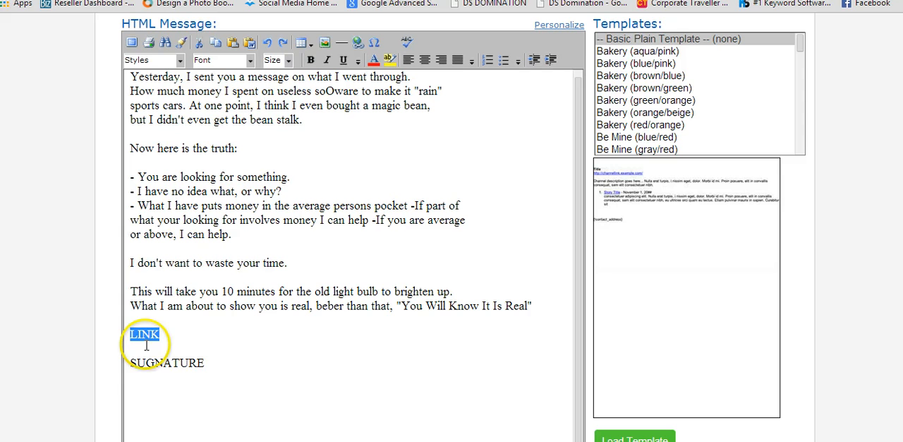
mouse_move(447, 427)
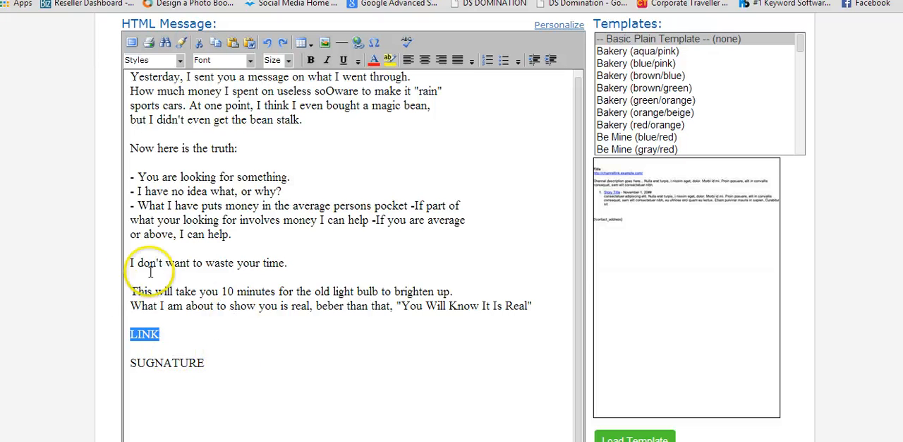
left_click(159, 334)
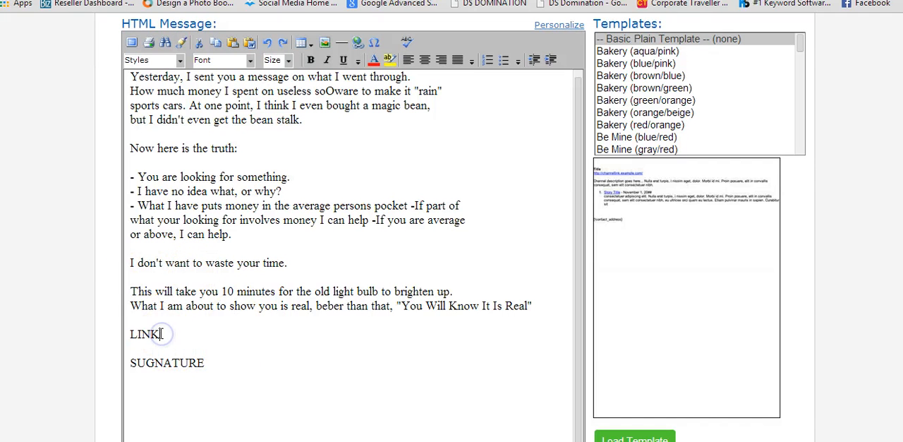
double_click(144, 334)
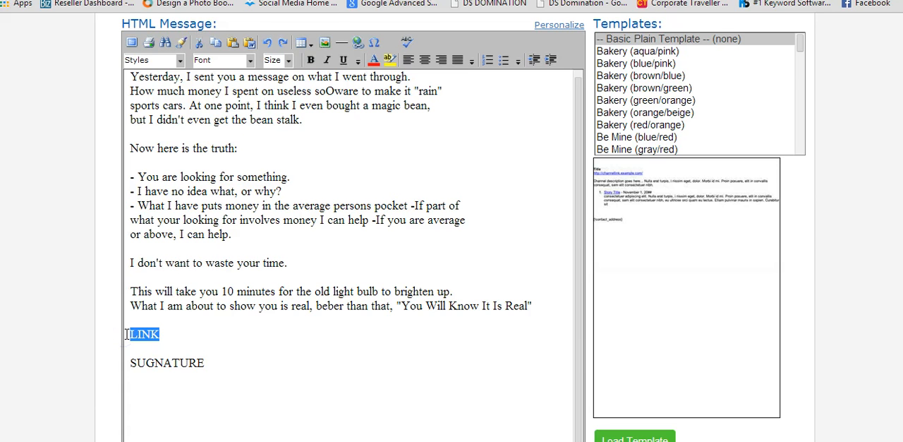
type("www.")
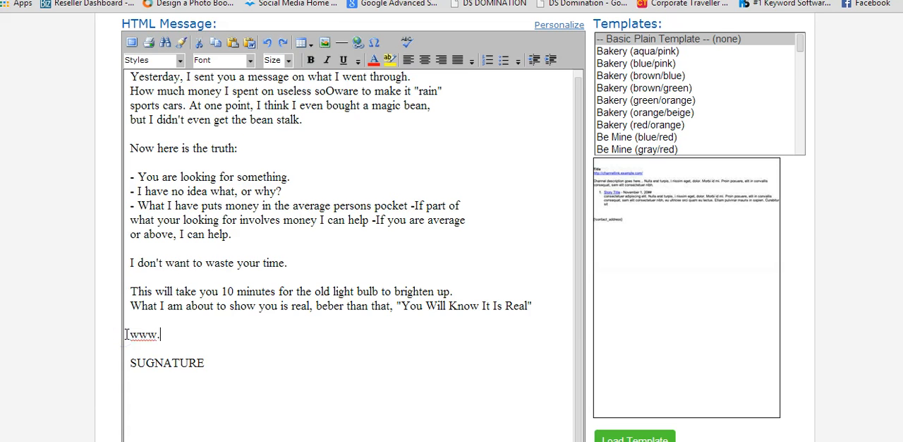
type("ds")
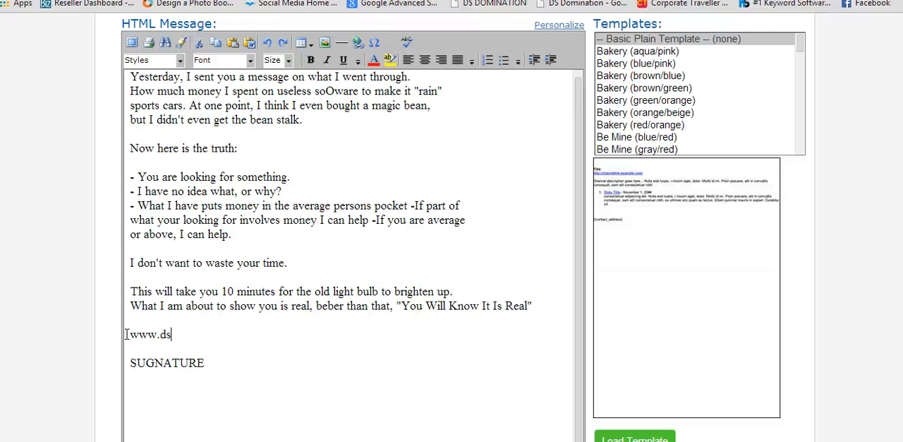
type("dbiz.")
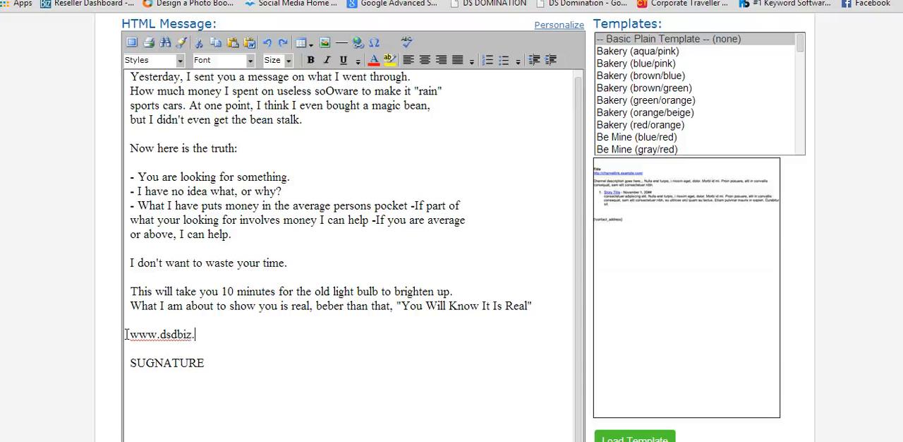
type("com")
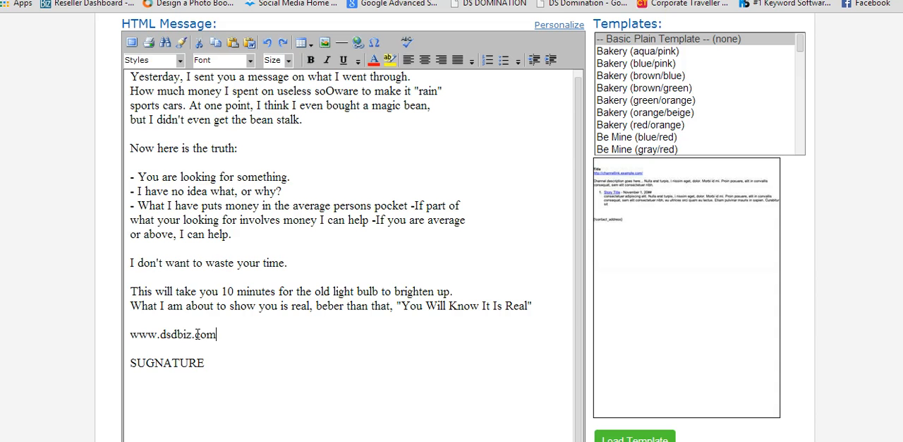
double_click(204, 335)
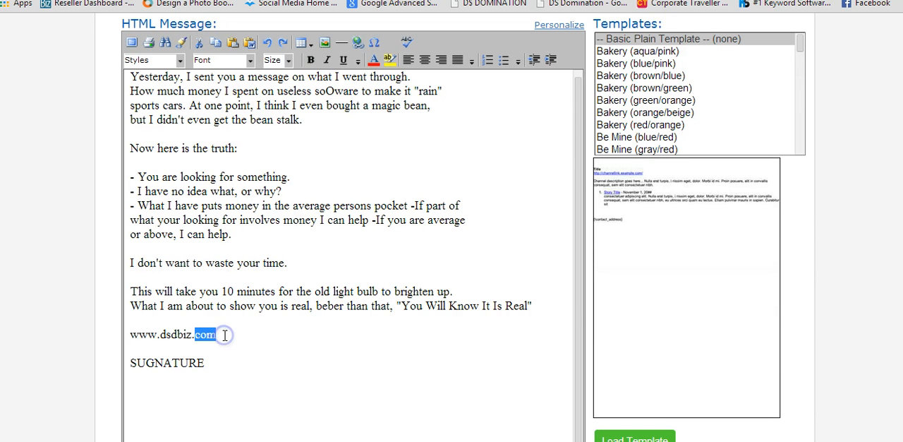
type("info")
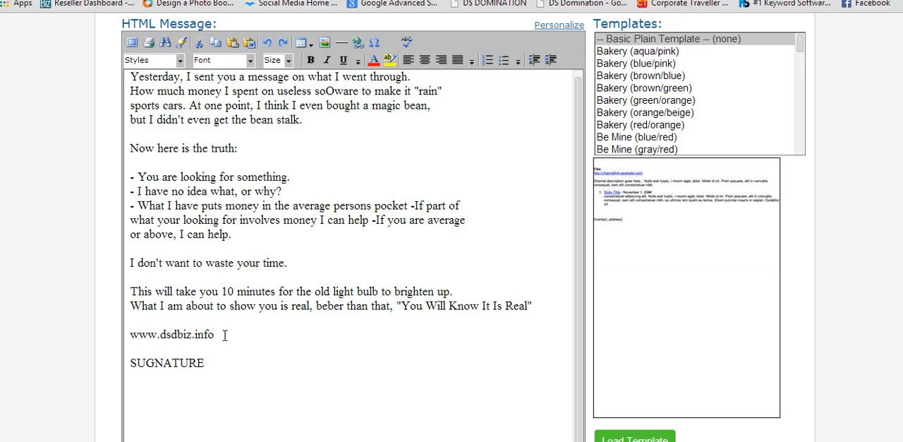
mouse_move(237, 346)
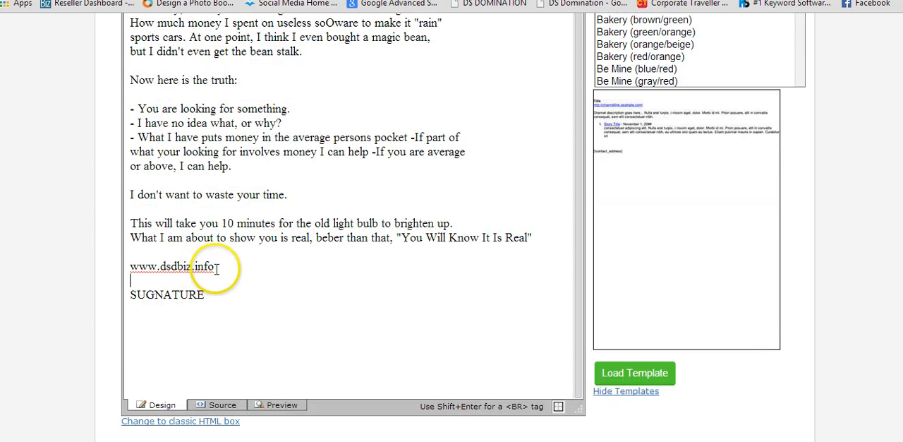
double_click(171, 266)
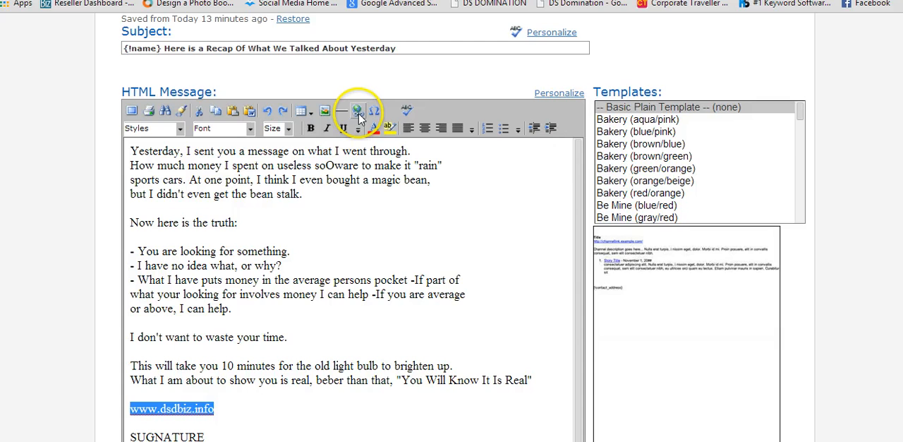
left_click(357, 111)
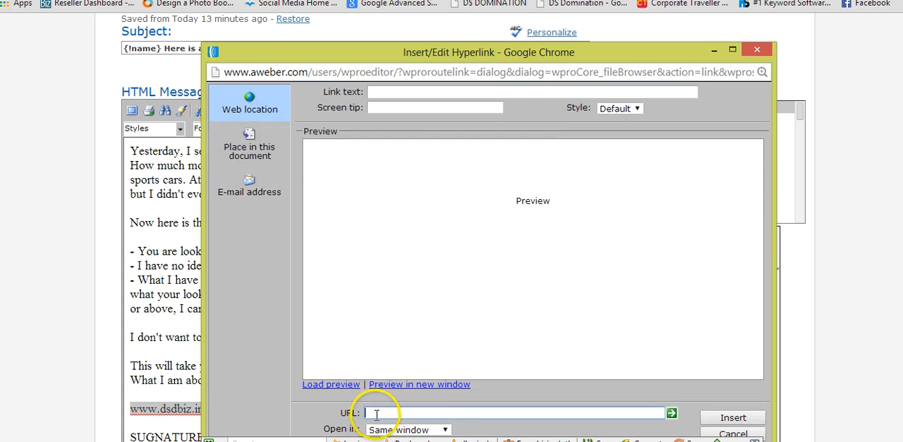
type("www.dsdbiz.info")
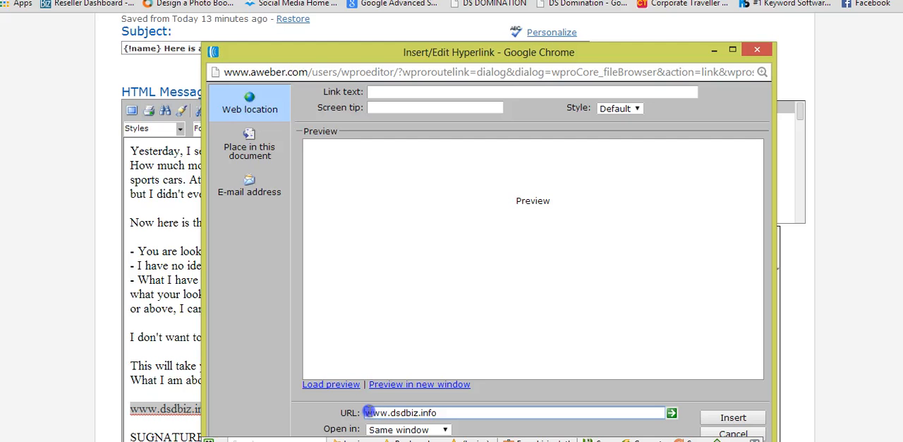
type("http://")
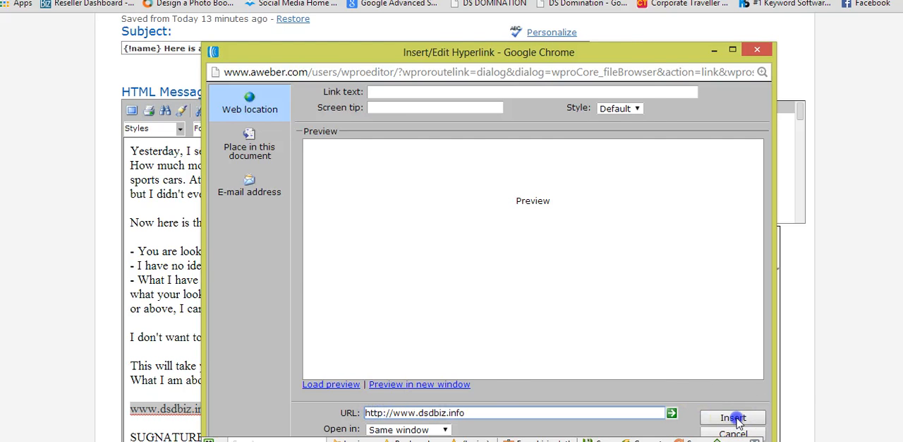
left_click(732, 417)
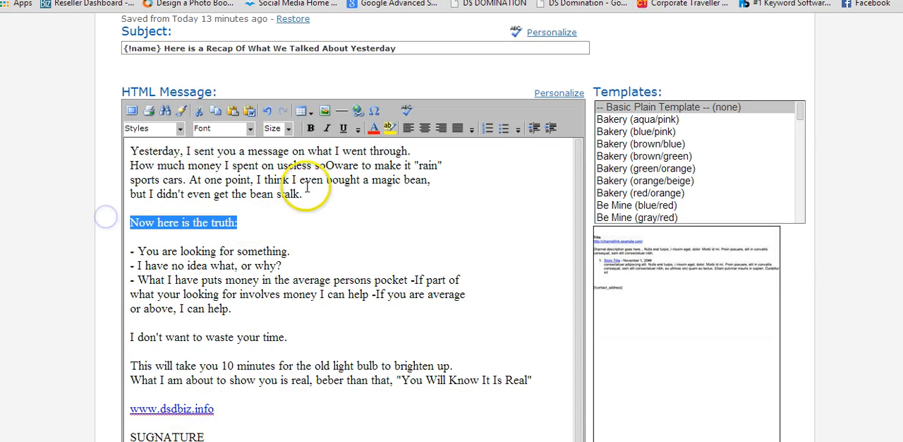
scroll("up", 3)
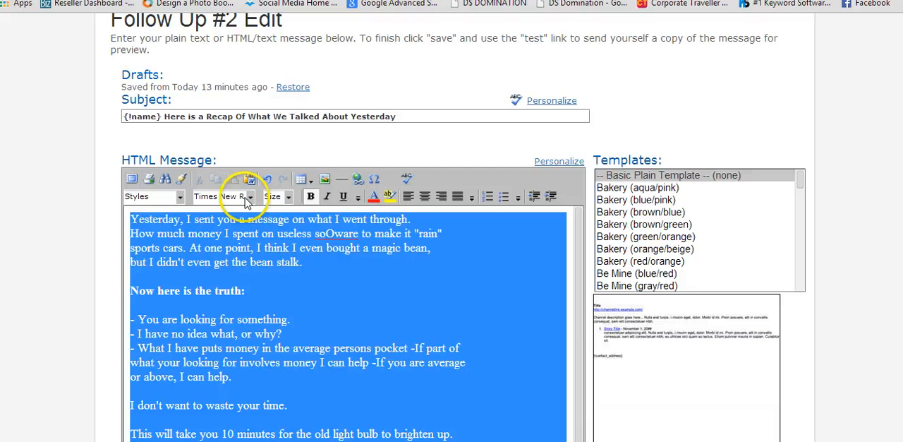
- Switch the message body font to Arial and select the signature placeholder line
left_click(224, 196)
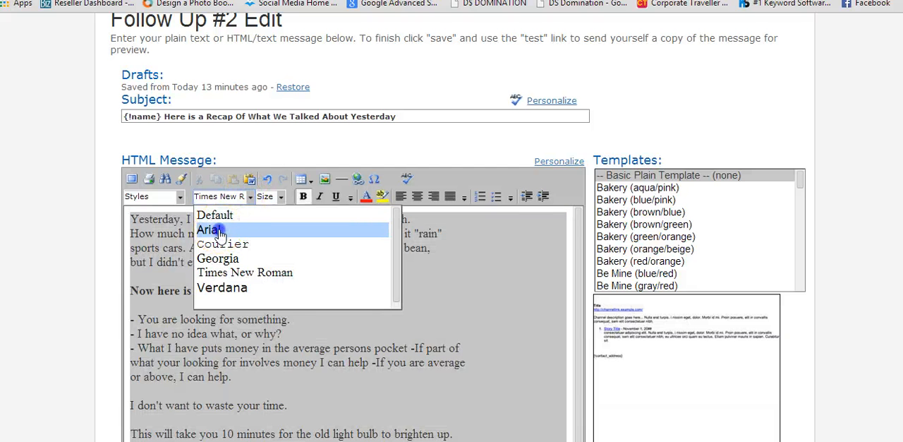
left_click(207, 229)
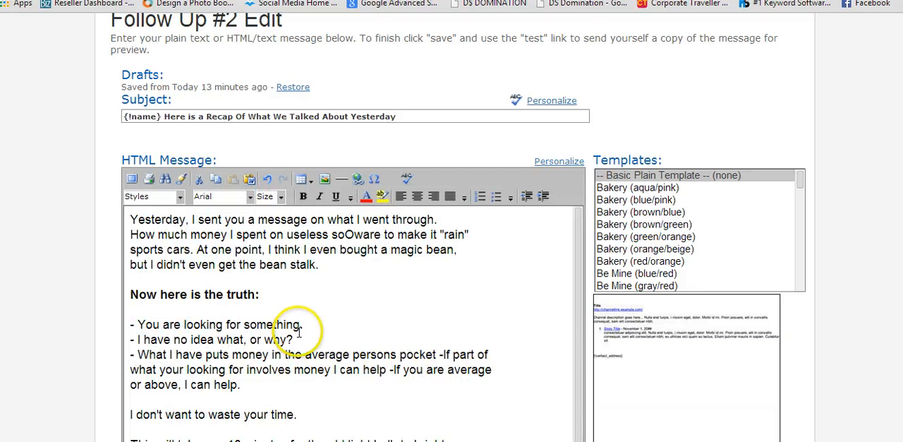
scroll("down", 3)
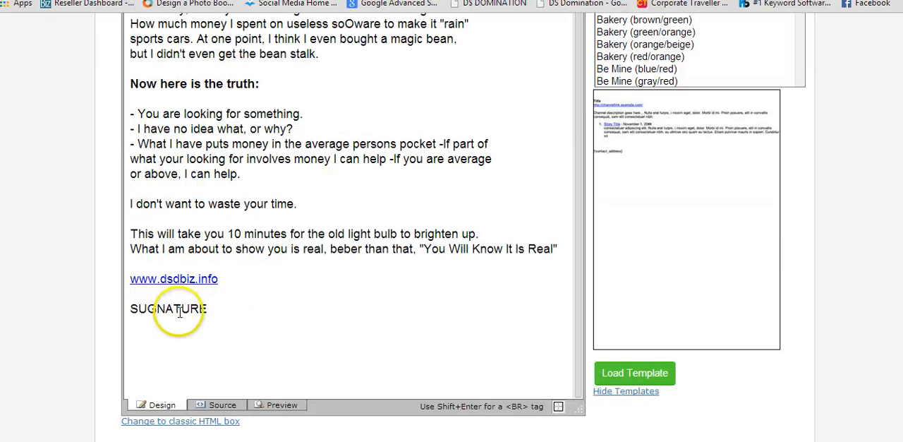
double_click(167, 308)
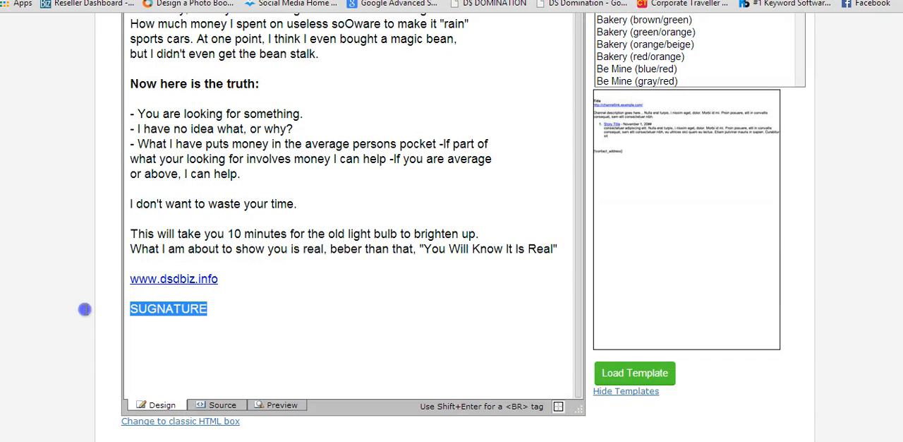
scroll("down", 3)
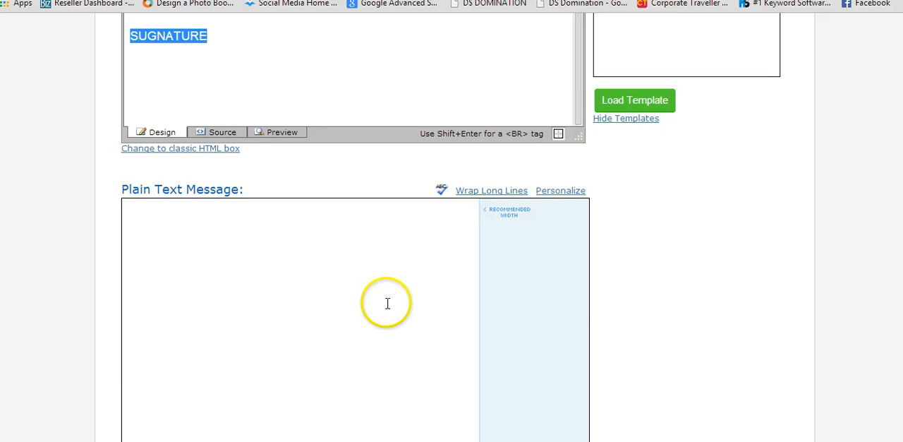
- Set follow-up #2's interval to 1 day after the previous message and save it
scroll("down", 3)
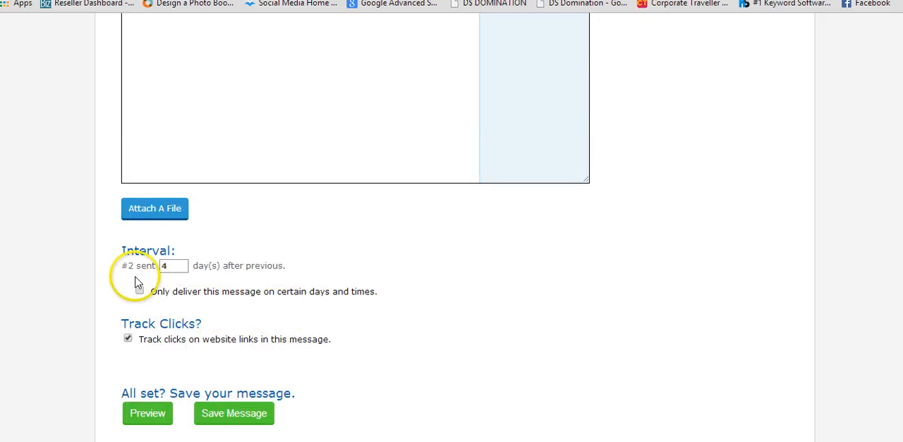
left_click(175, 265)
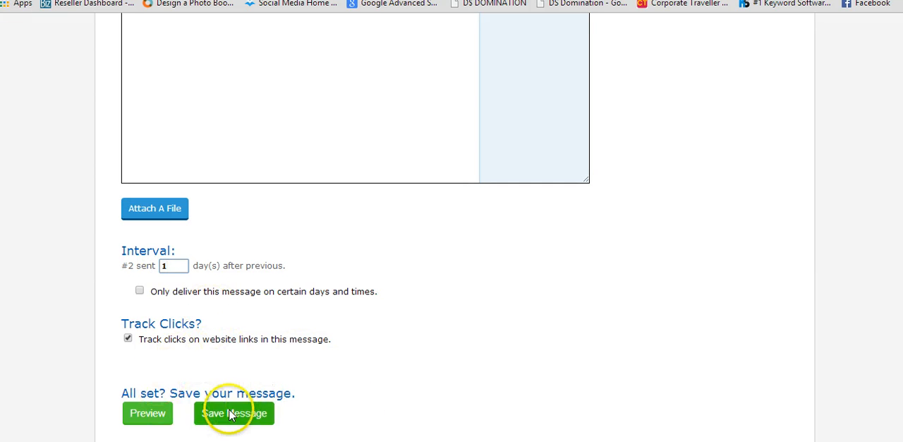
left_click(234, 413)
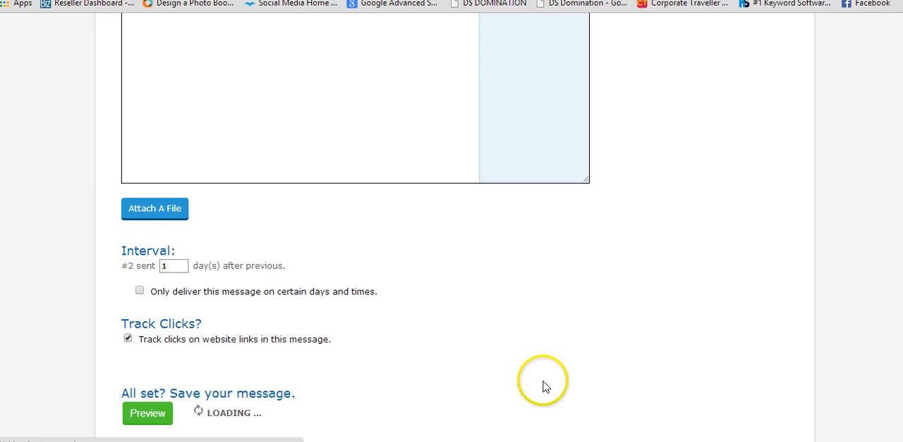
mouse_move(499, 386)
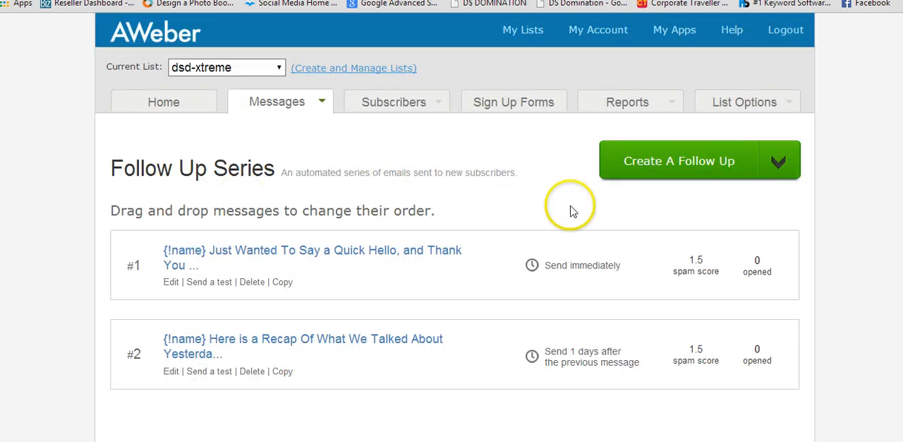
- Open a new Follow Up #3 editor from the Create A Follow Up menu and scroll through it
left_click(778, 160)
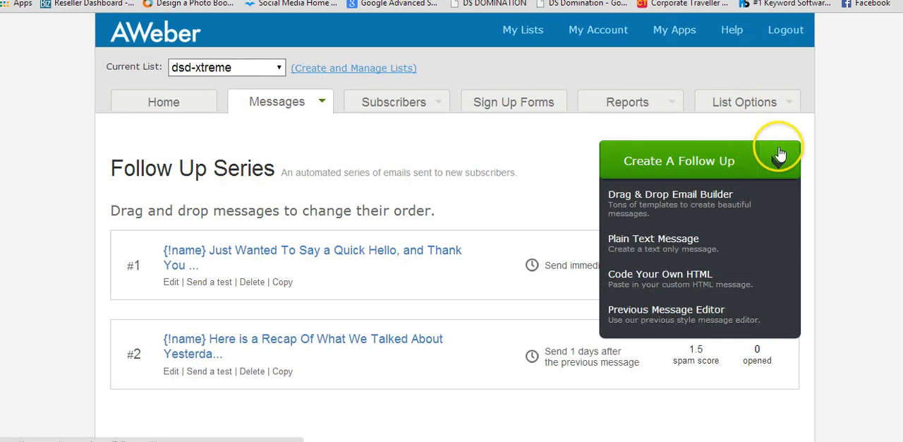
mouse_move(669, 314)
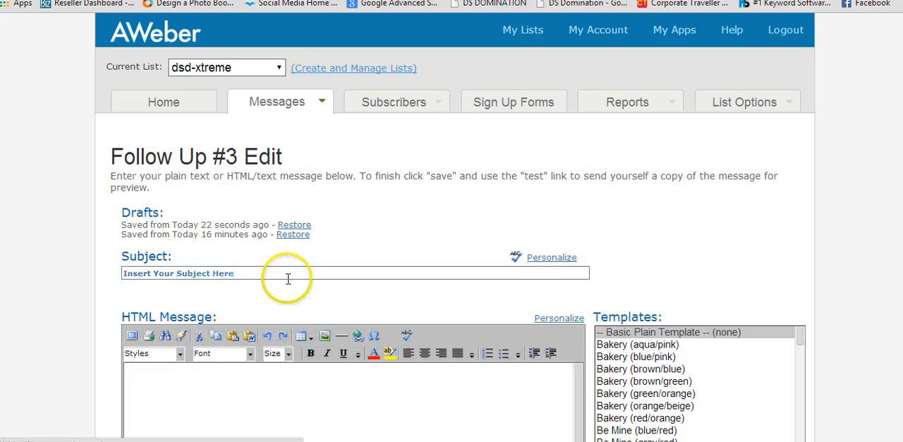
scroll("down", 3)
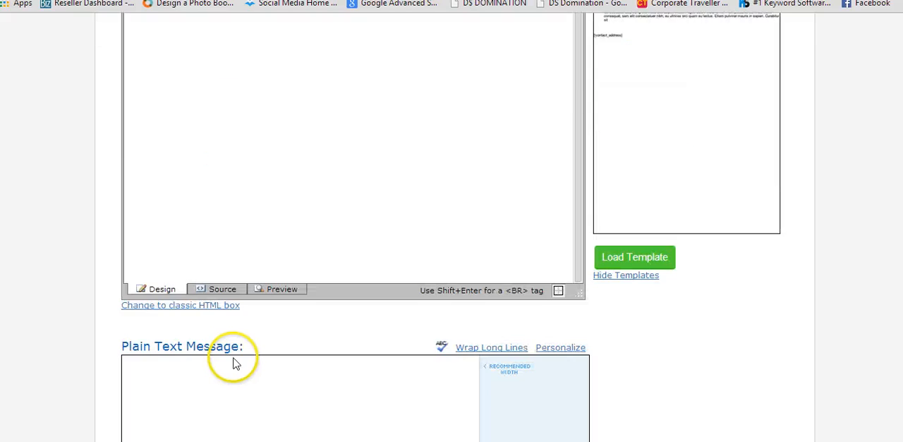
scroll("down", 3)
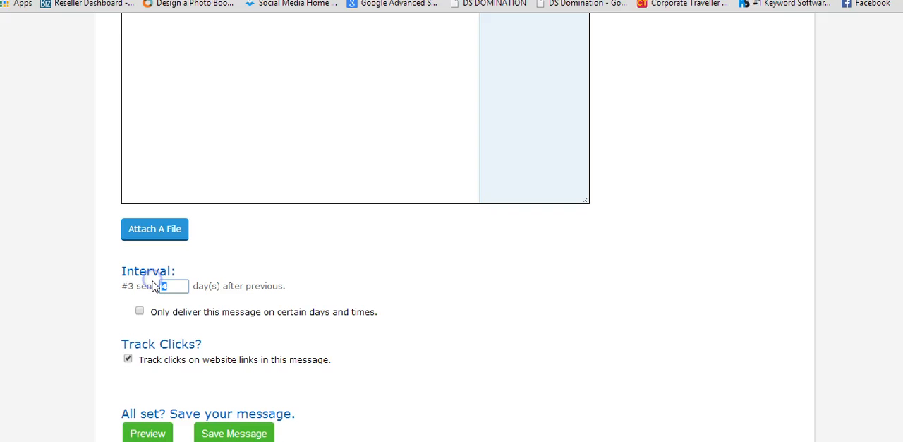
scroll("up", 3)
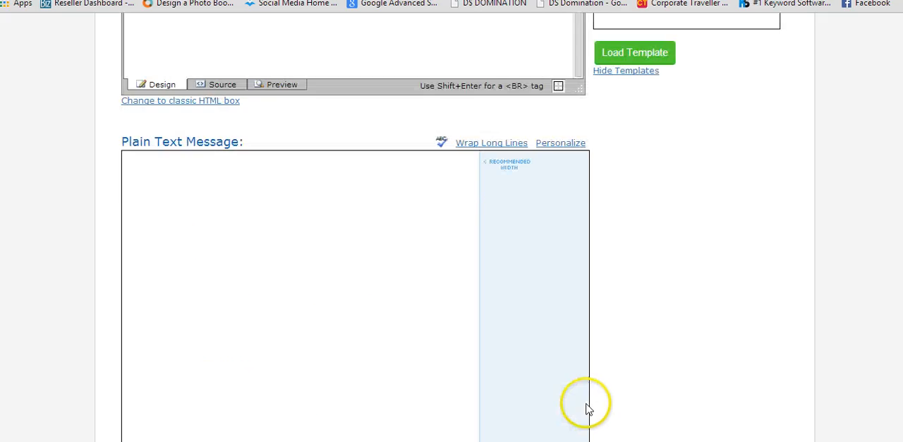